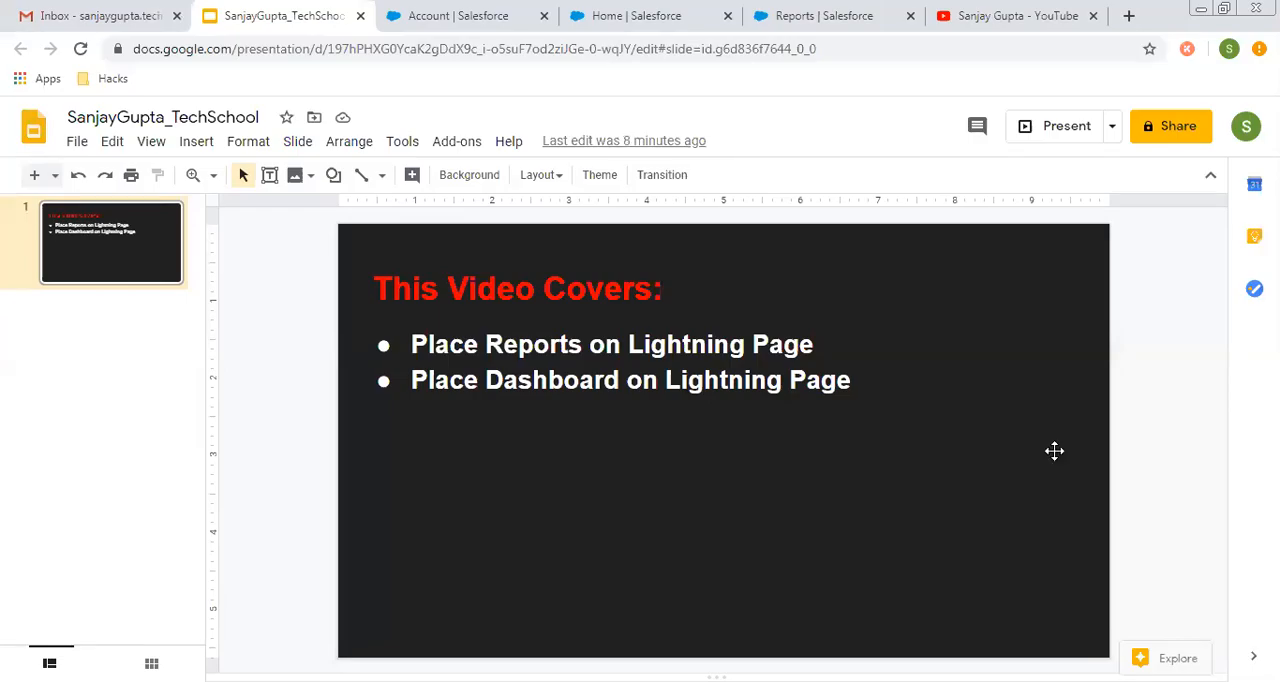
{"action": "mouse_move", "coordinate": [728, 536]}
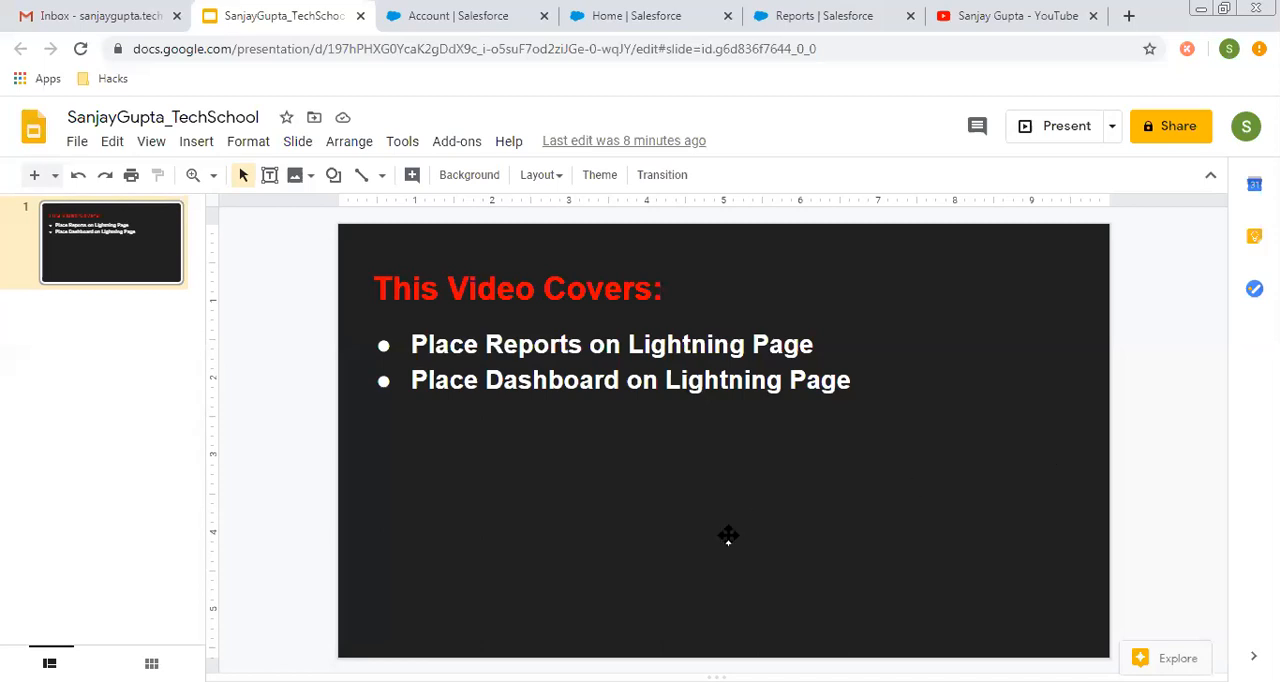
{"action": "mouse_move", "coordinate": [638, 474]}
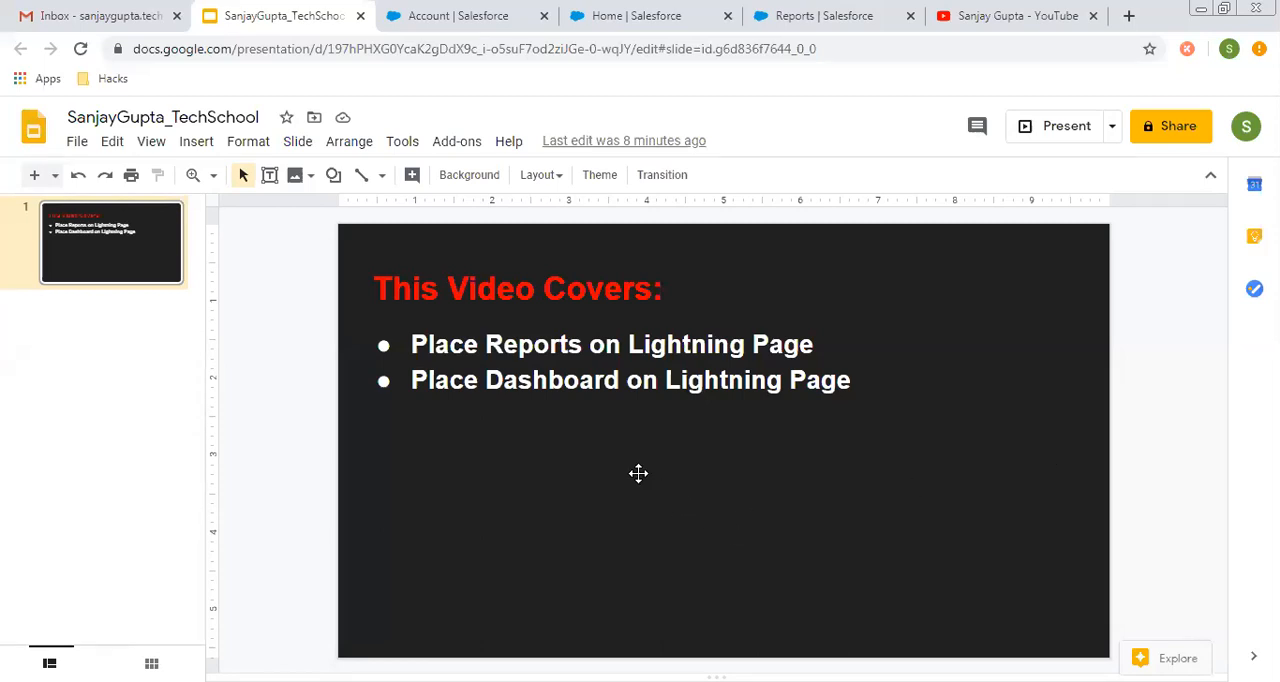
{"action": "mouse_move", "coordinate": [616, 452]}
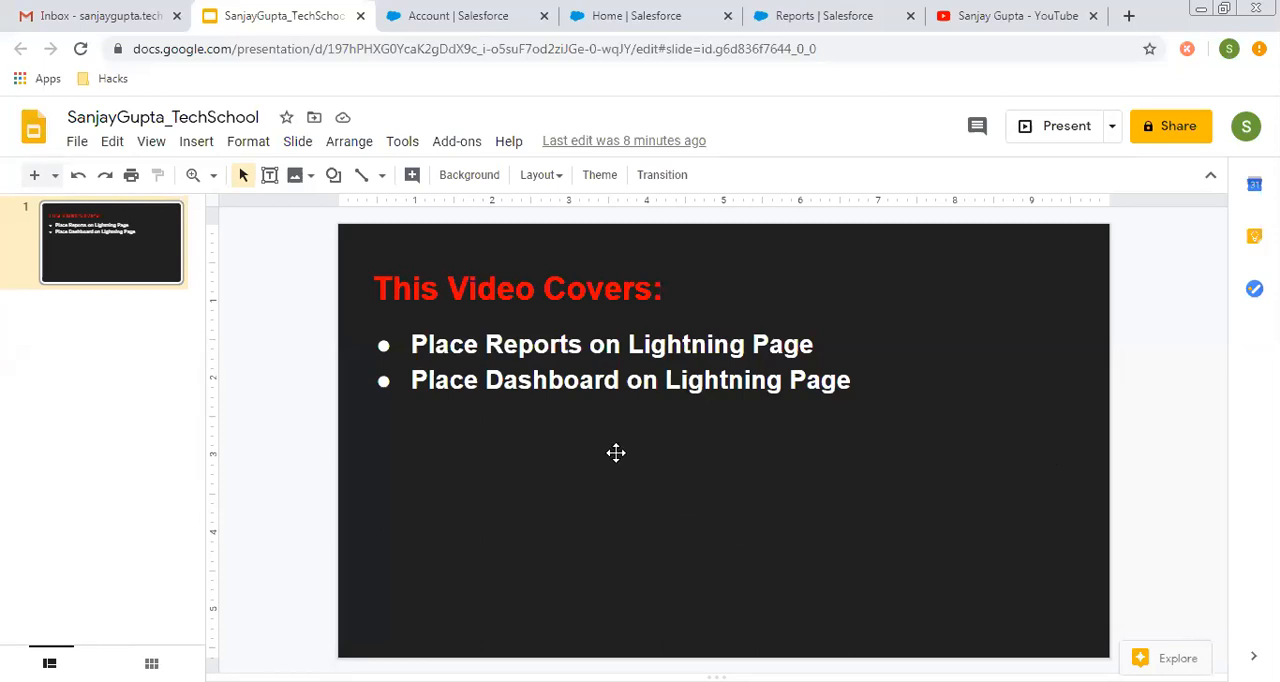
{"action": "mouse_move", "coordinate": [680, 416]}
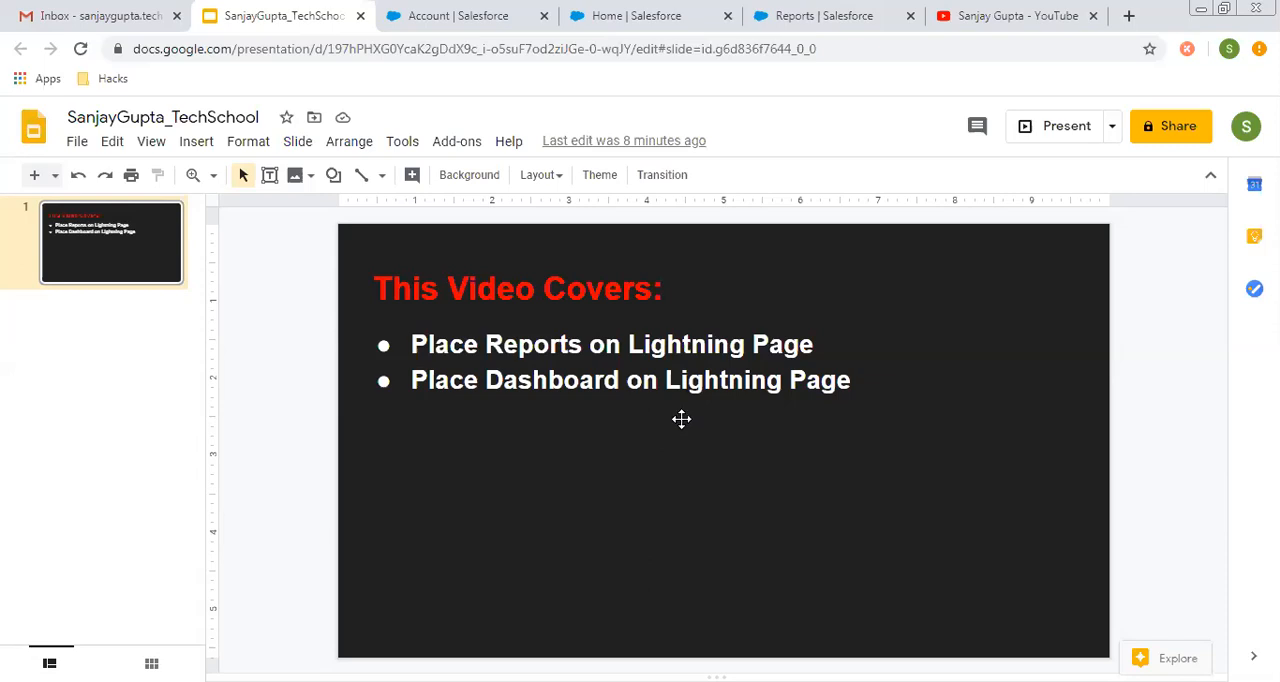
{"action": "mouse_move", "coordinate": [656, 444]}
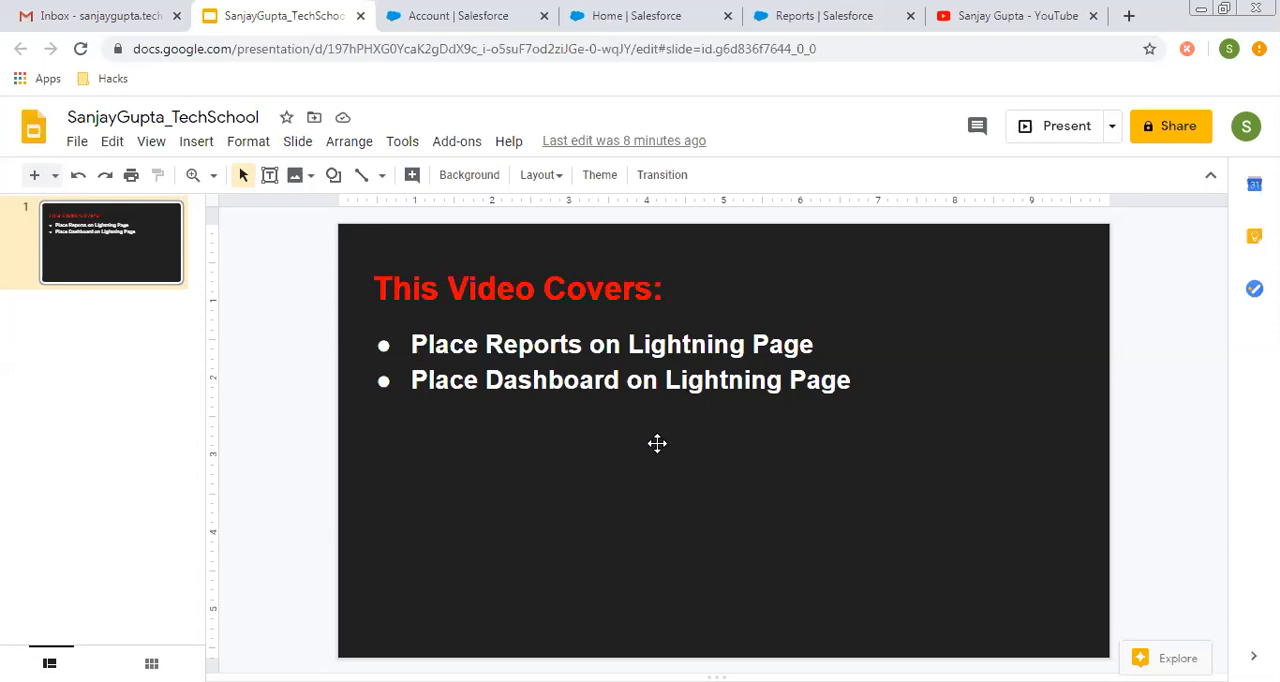
{"action": "mouse_move", "coordinate": [708, 80]}
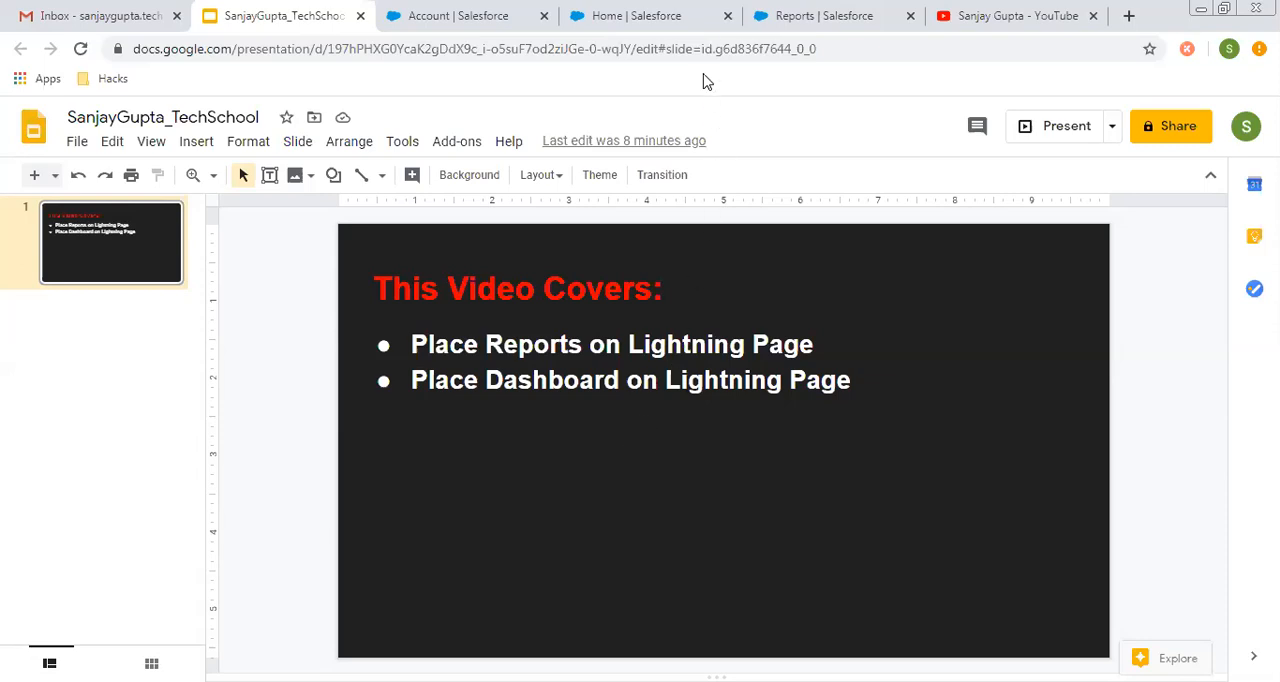
Switch to the Reports tab listing New Contacts & Accounts Report and New Accounts Report.
{"action": "left_click", "coordinate": [832, 16]}
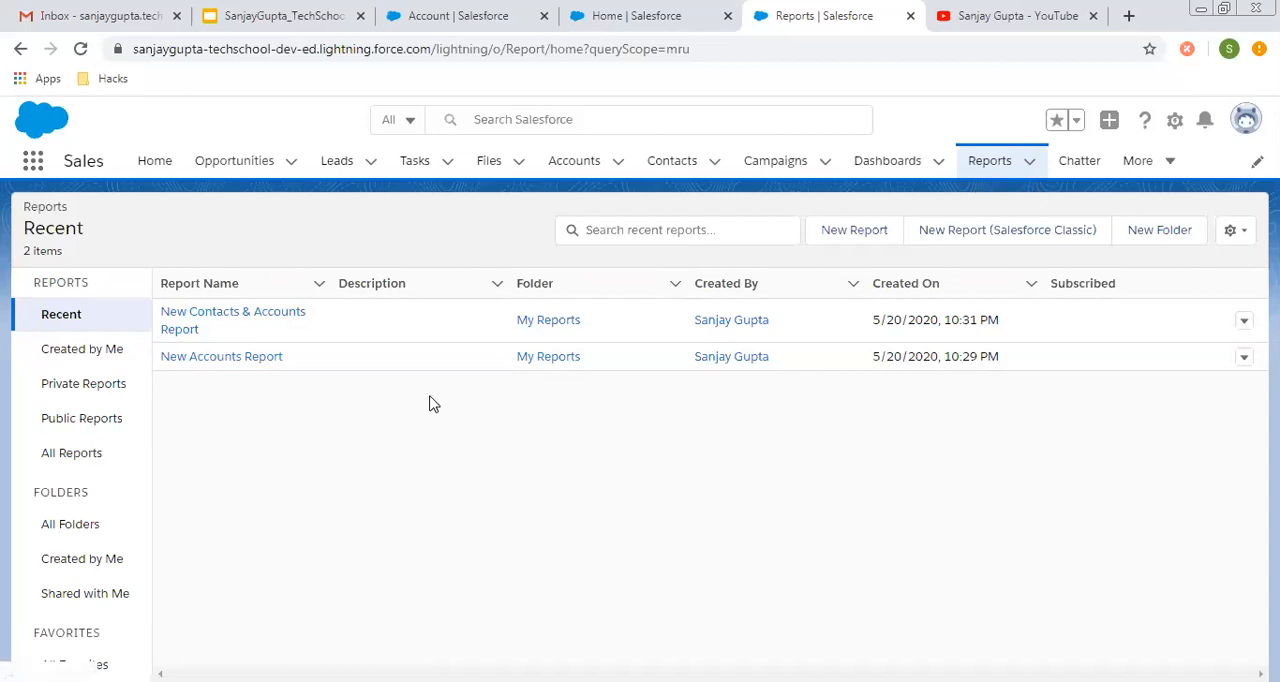
{"action": "mouse_move", "coordinate": [452, 350]}
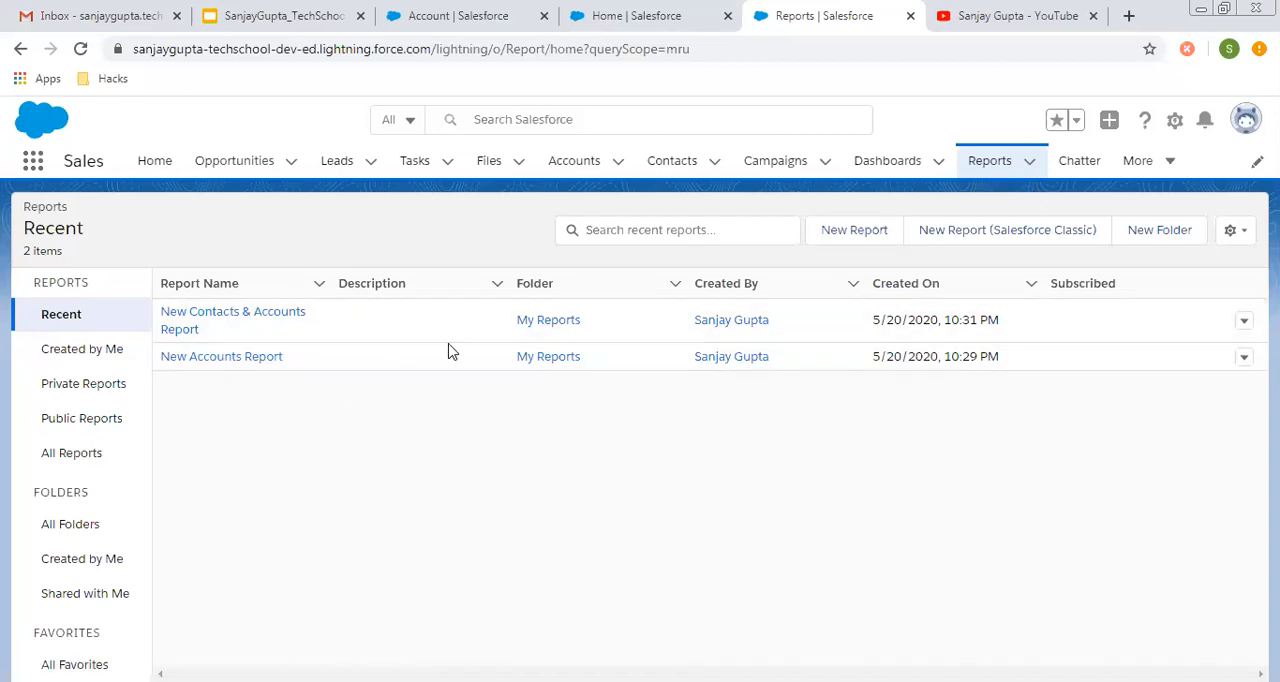
{"action": "mouse_move", "coordinate": [918, 268]}
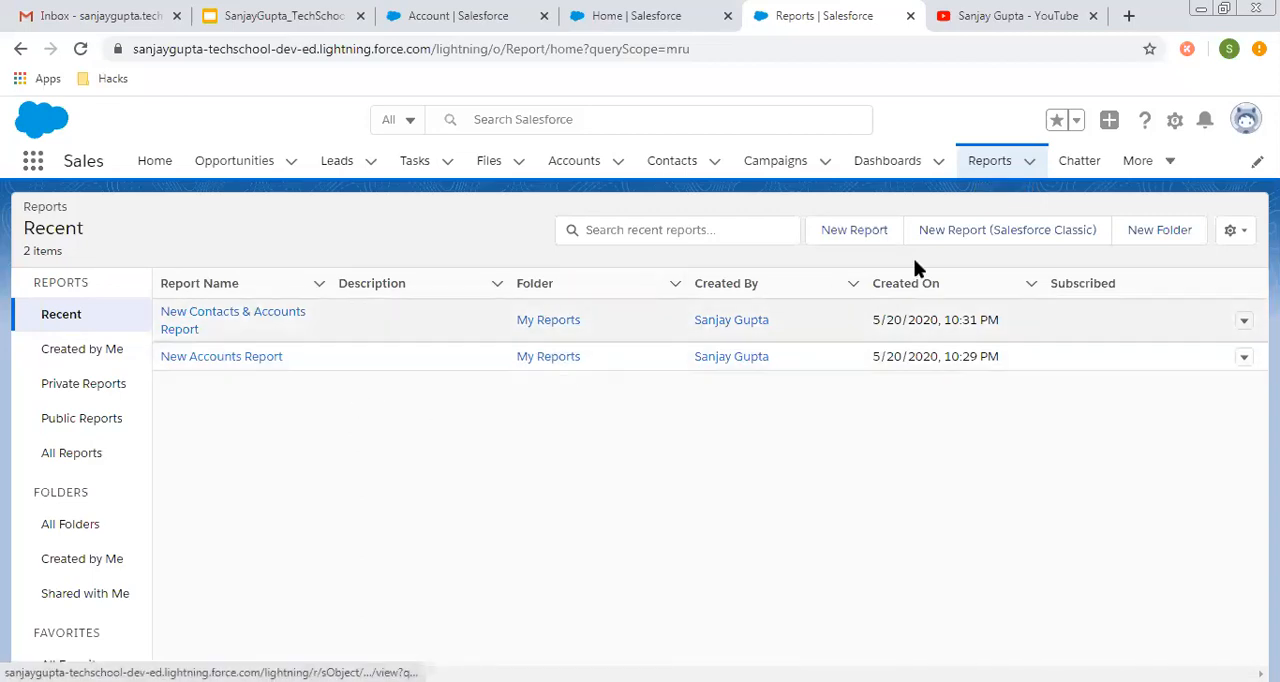
Review the recent dashboards including Demo Dashboard, then return to the Account object setup page.
{"action": "left_click", "coordinate": [888, 160]}
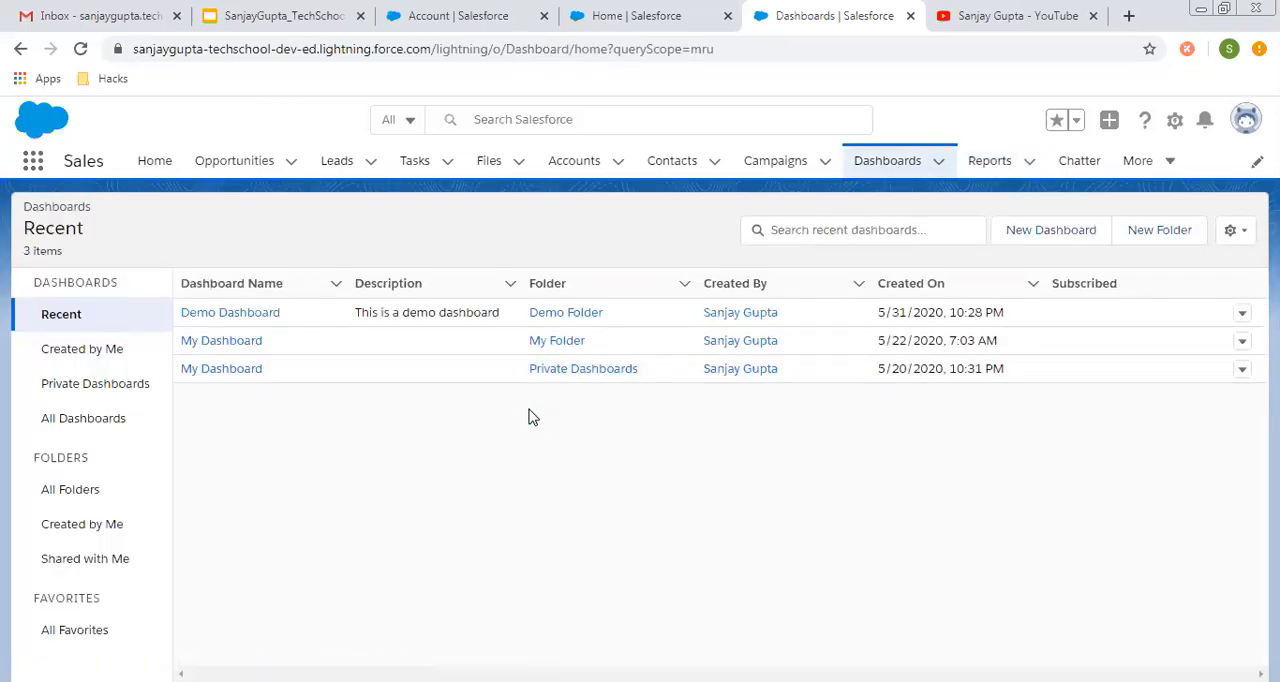
{"action": "mouse_move", "coordinate": [600, 340]}
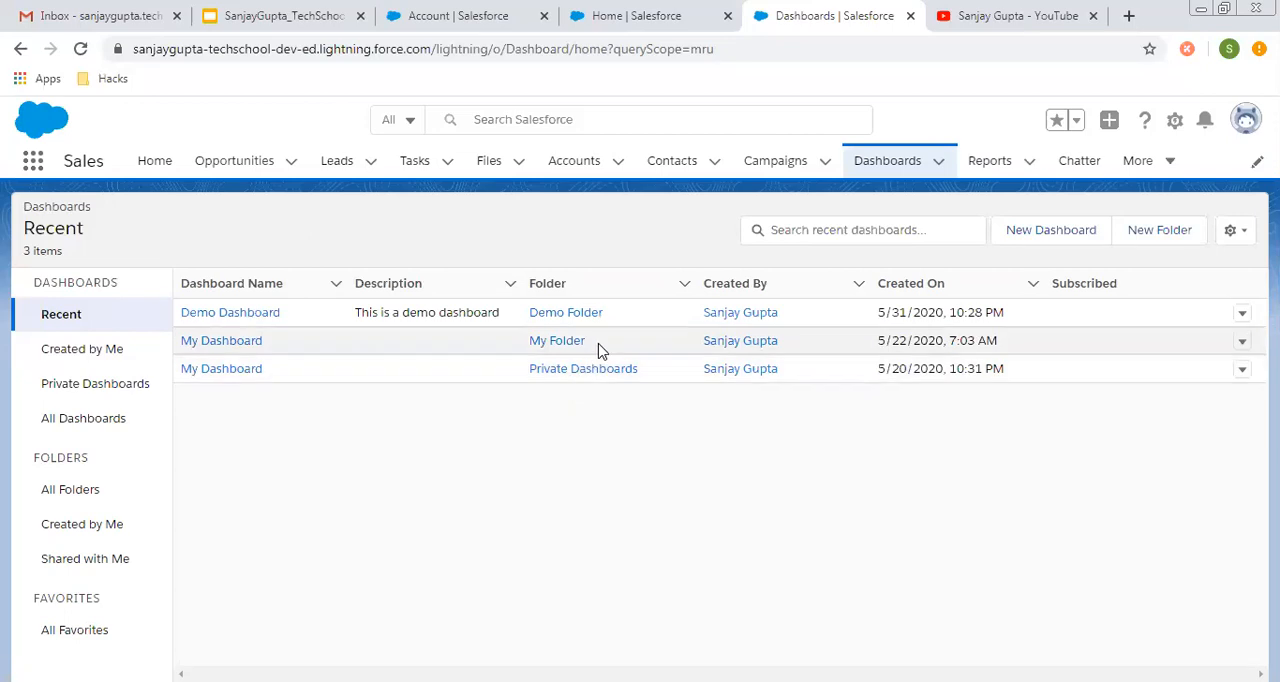
{"action": "mouse_move", "coordinate": [618, 256]}
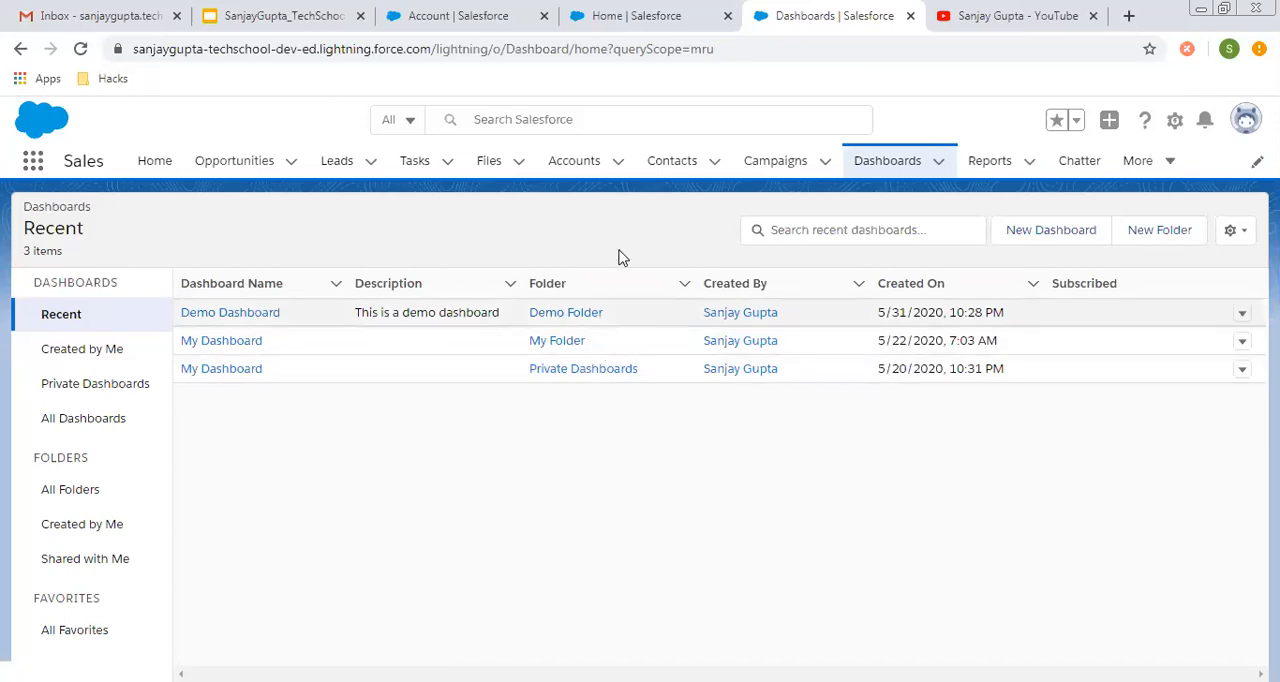
{"action": "mouse_move", "coordinate": [716, 434]}
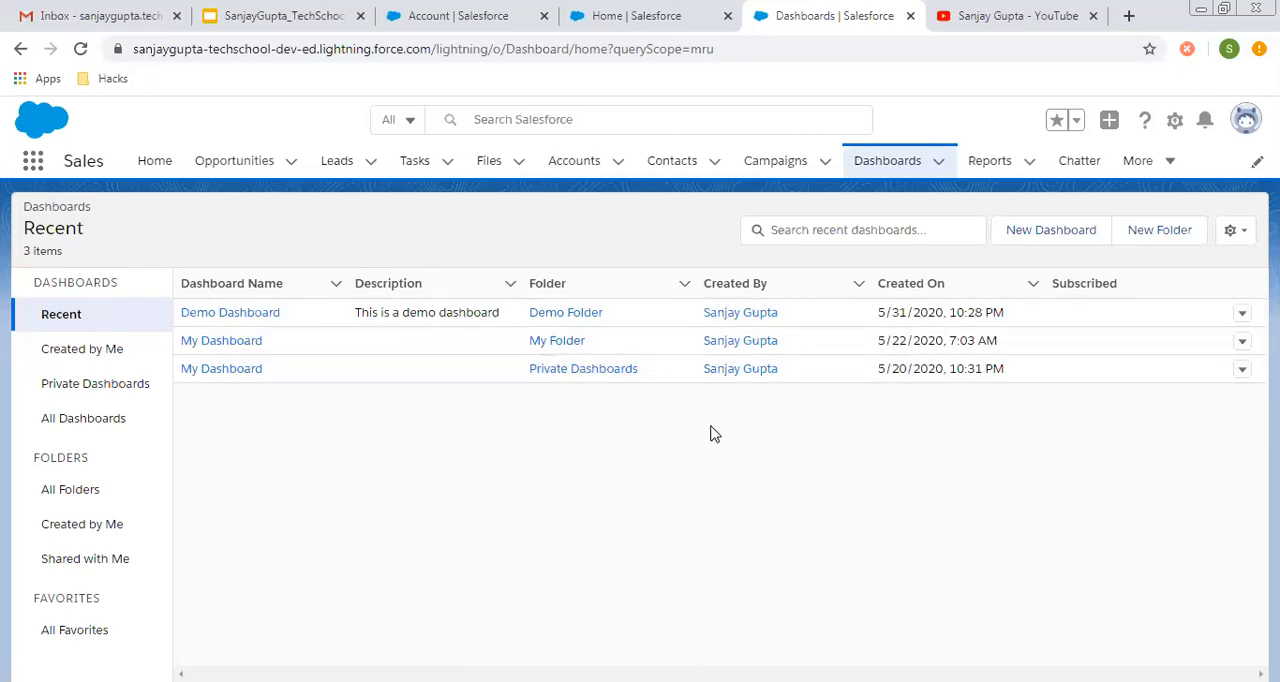
{"action": "mouse_move", "coordinate": [622, 390]}
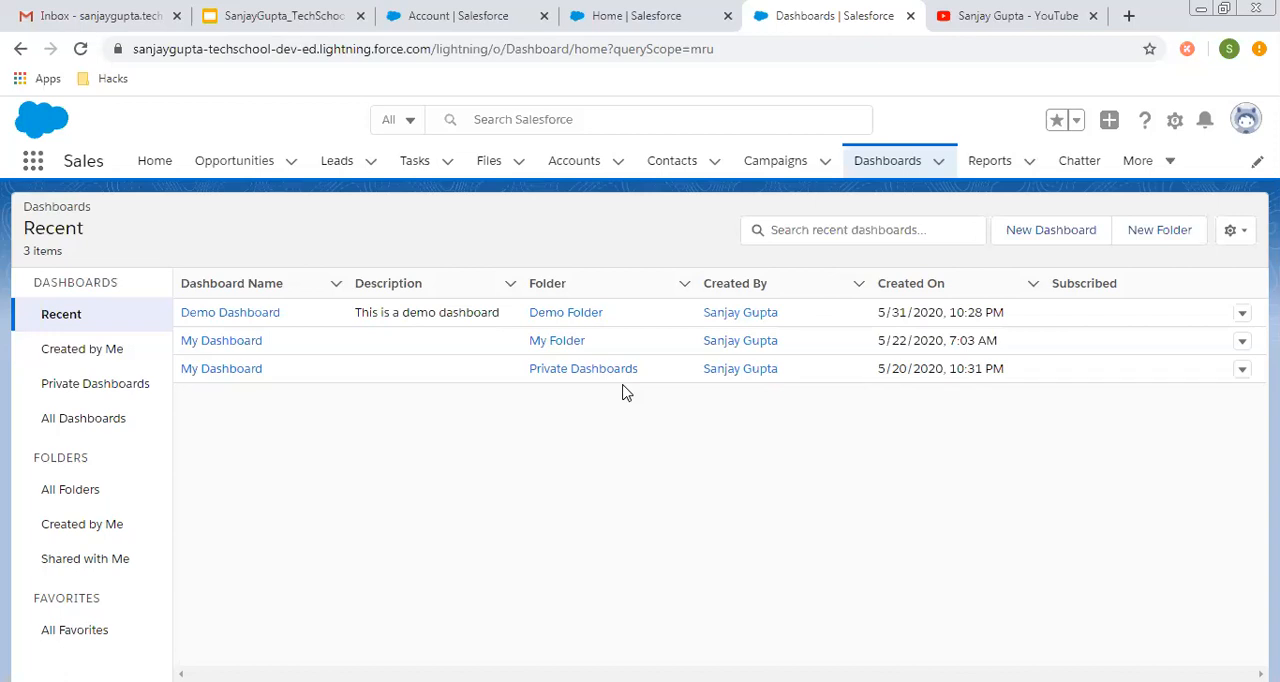
{"action": "mouse_move", "coordinate": [588, 456]}
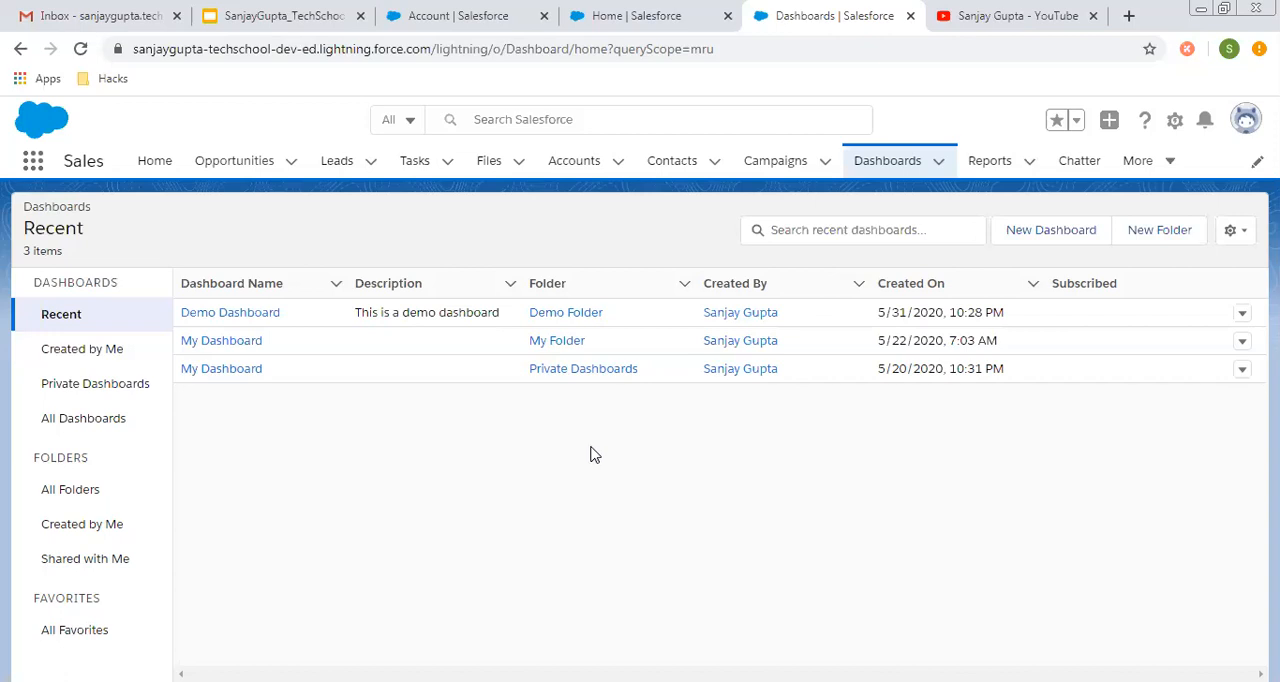
{"action": "mouse_move", "coordinate": [578, 380]}
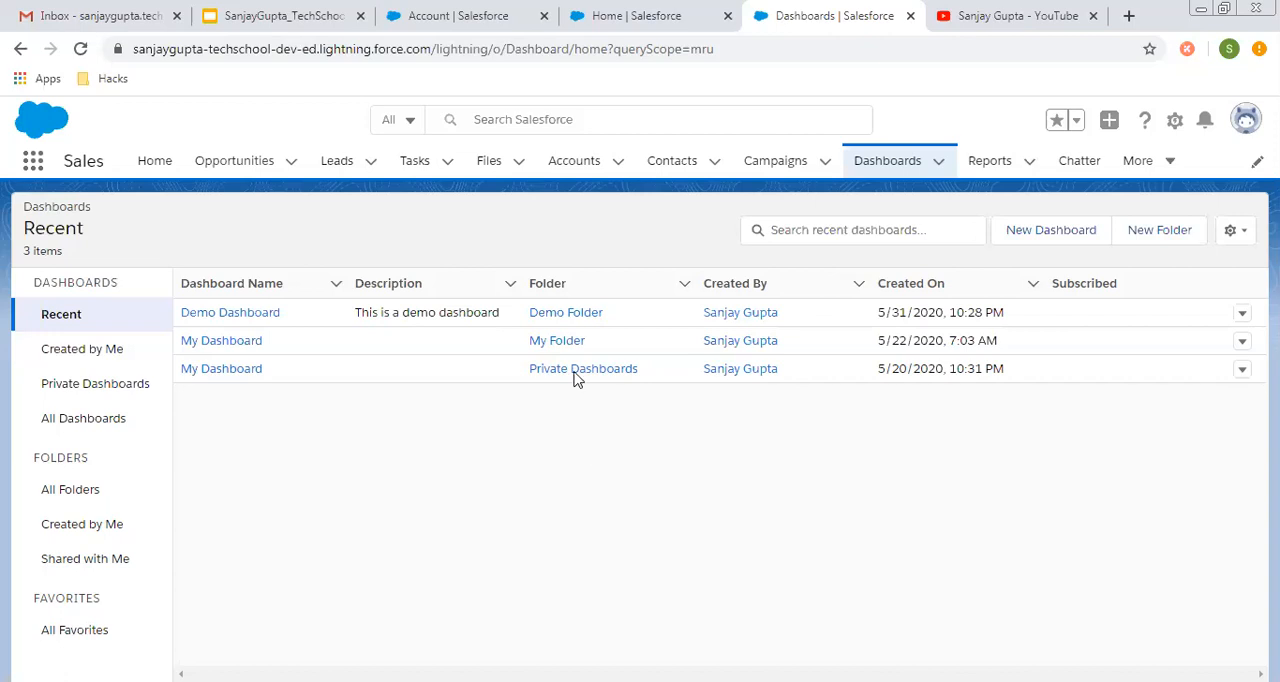
{"action": "left_click", "coordinate": [464, 16]}
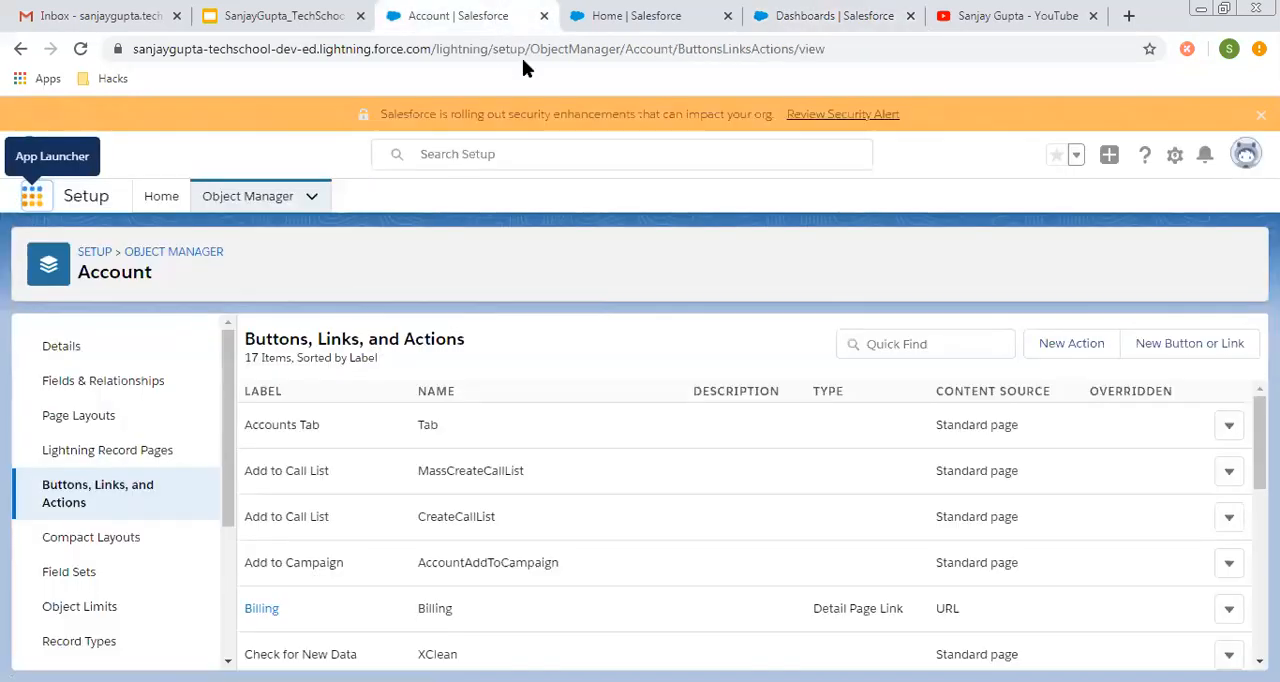
Switch to the Sales app Home page with the Quarterly Performance chart and Assistant.
{"action": "left_click", "coordinate": [640, 16]}
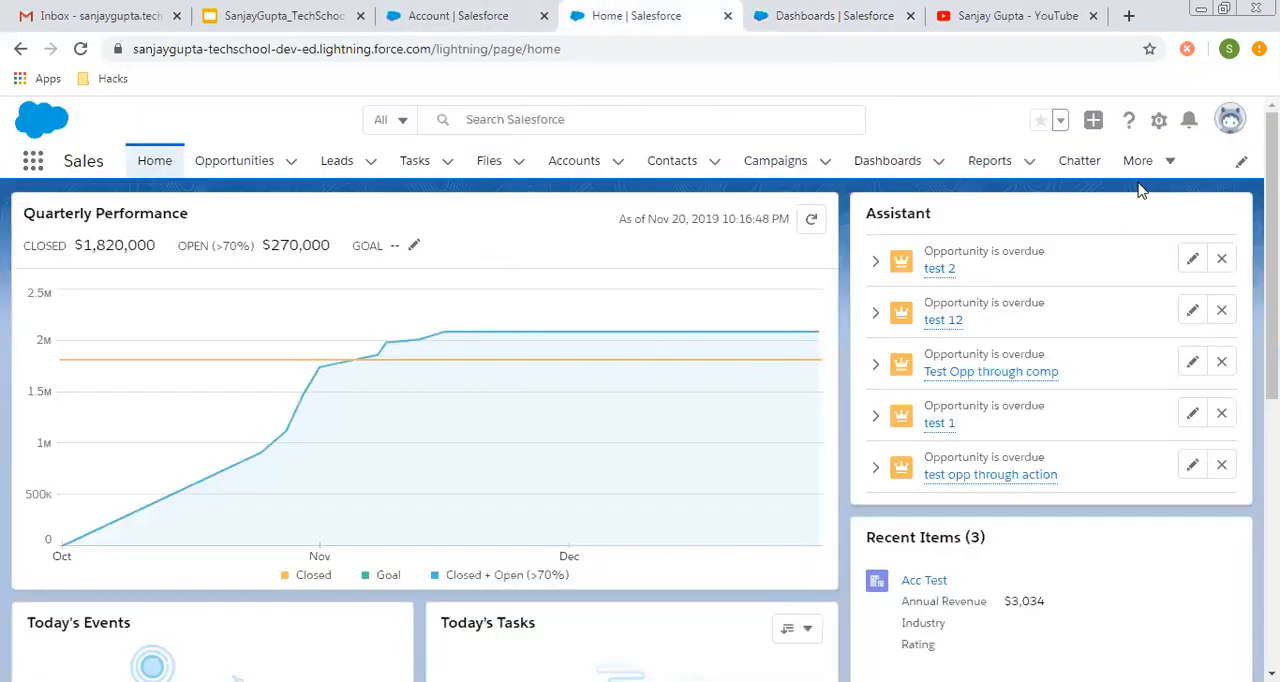
{"action": "mouse_move", "coordinate": [1158, 120]}
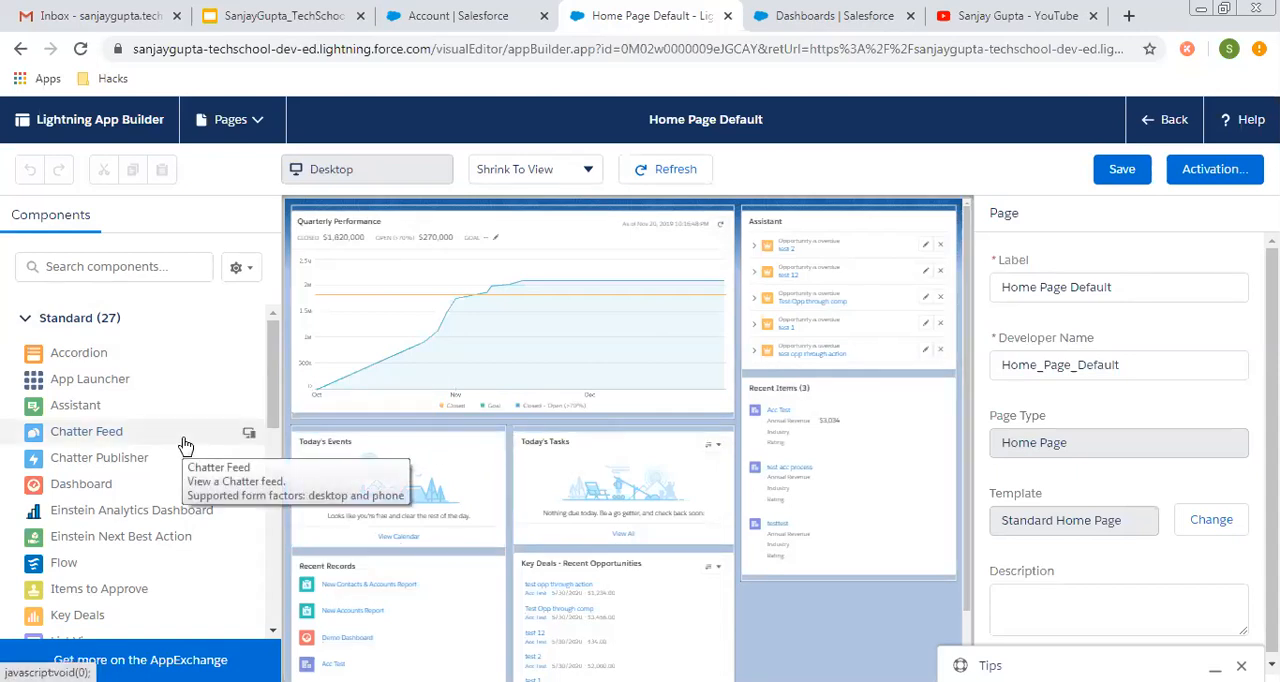
{"action": "mouse_move", "coordinate": [132, 510]}
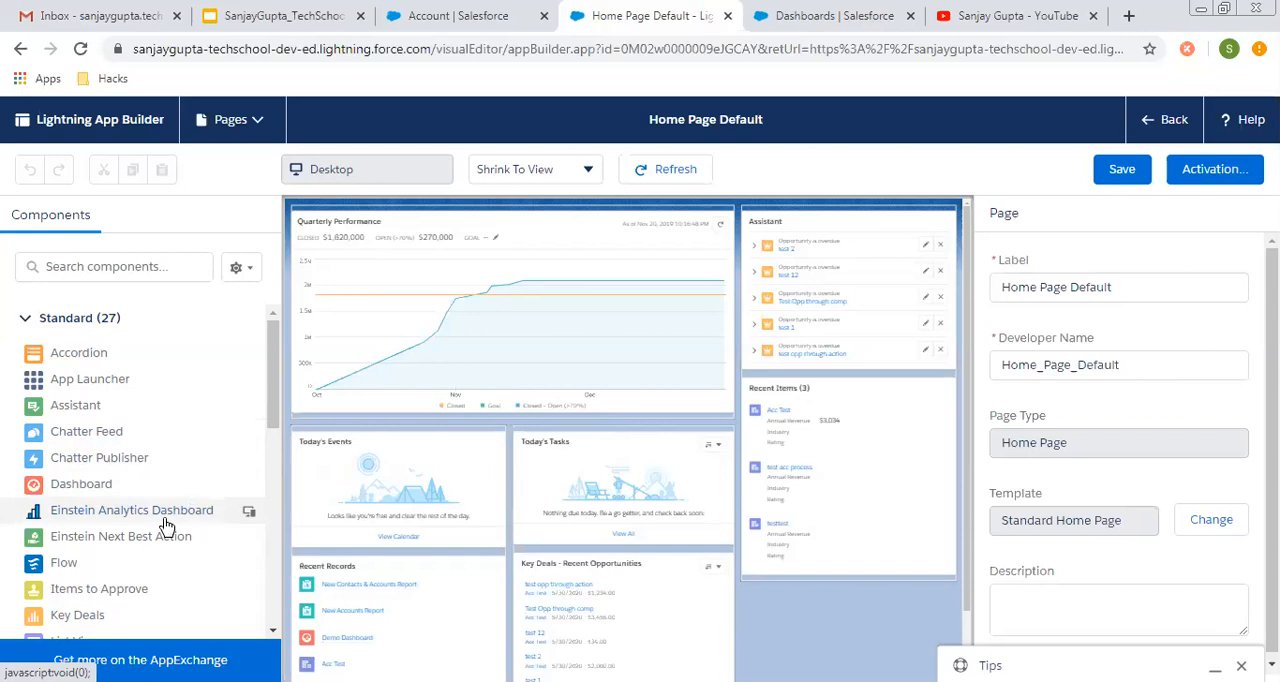
Scroll the Components panel to locate the Dashboard component.
{"action": "scroll", "scroll_direction": "down", "scroll_amount": 3}
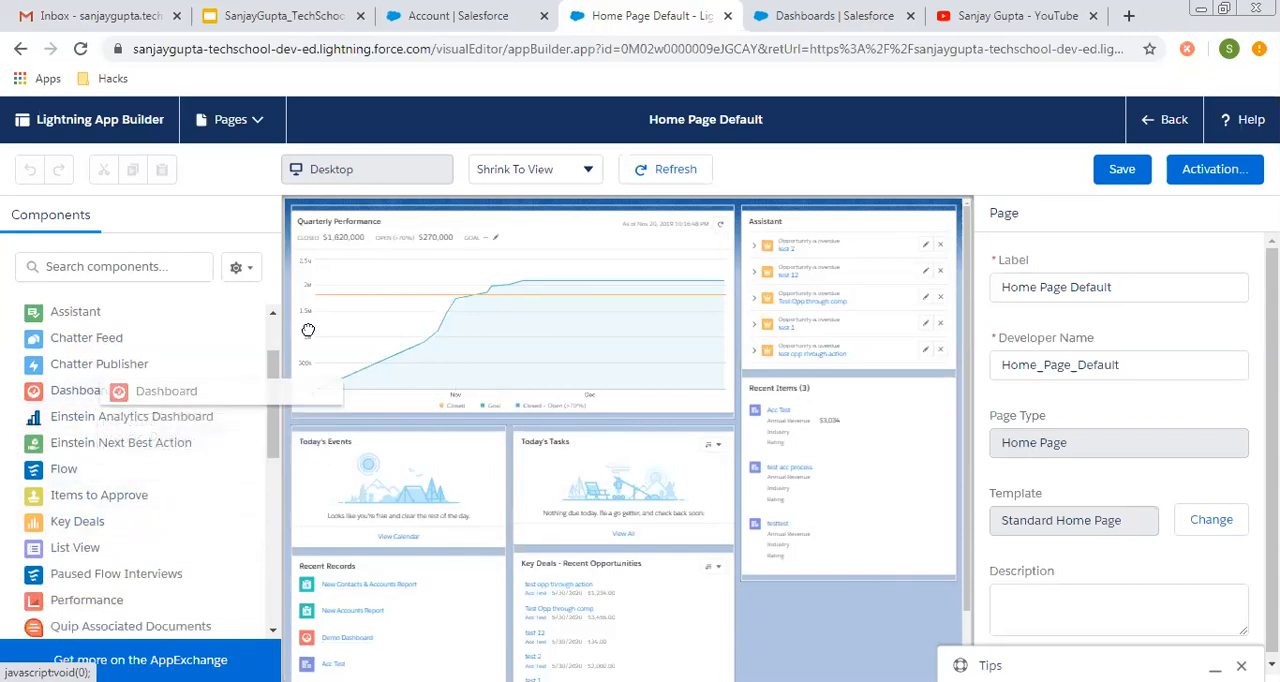
Place a Dashboard component atop the Home page showing Demo Dashboard (Demo Folder).
{"action": "left_click_drag", "start_coordinate": [166, 392], "coordinate": [540, 212]}
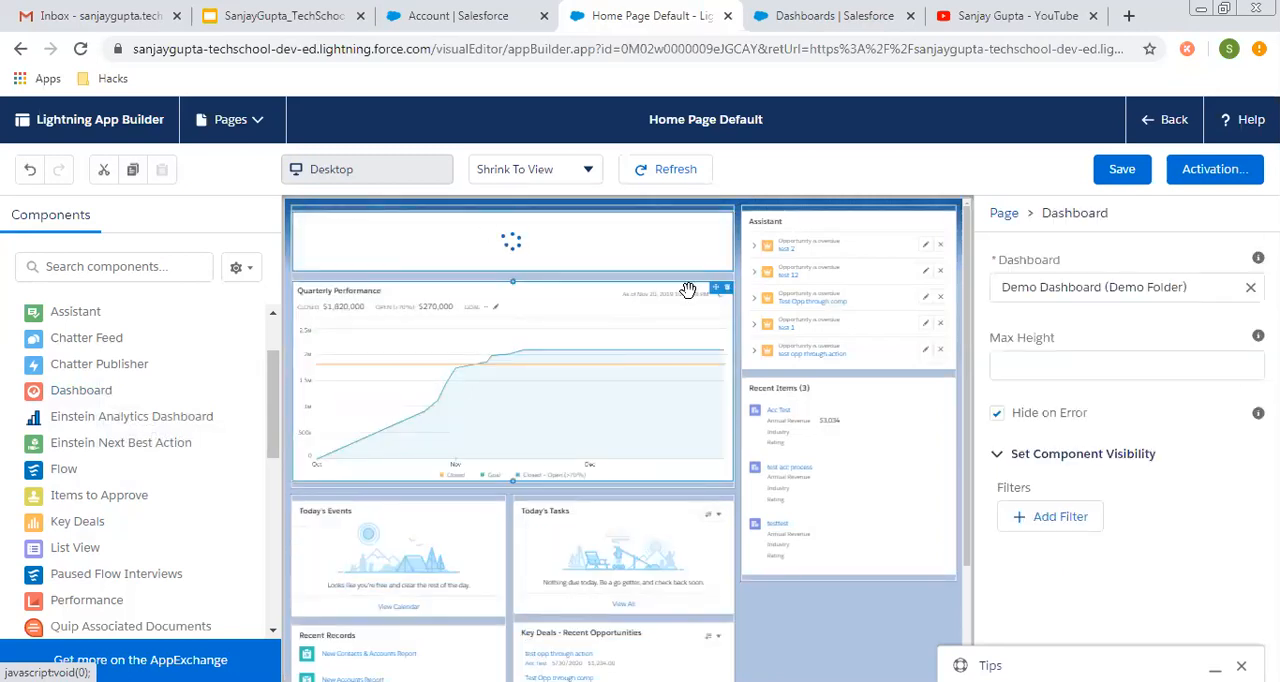
{"action": "left_click", "coordinate": [1120, 288]}
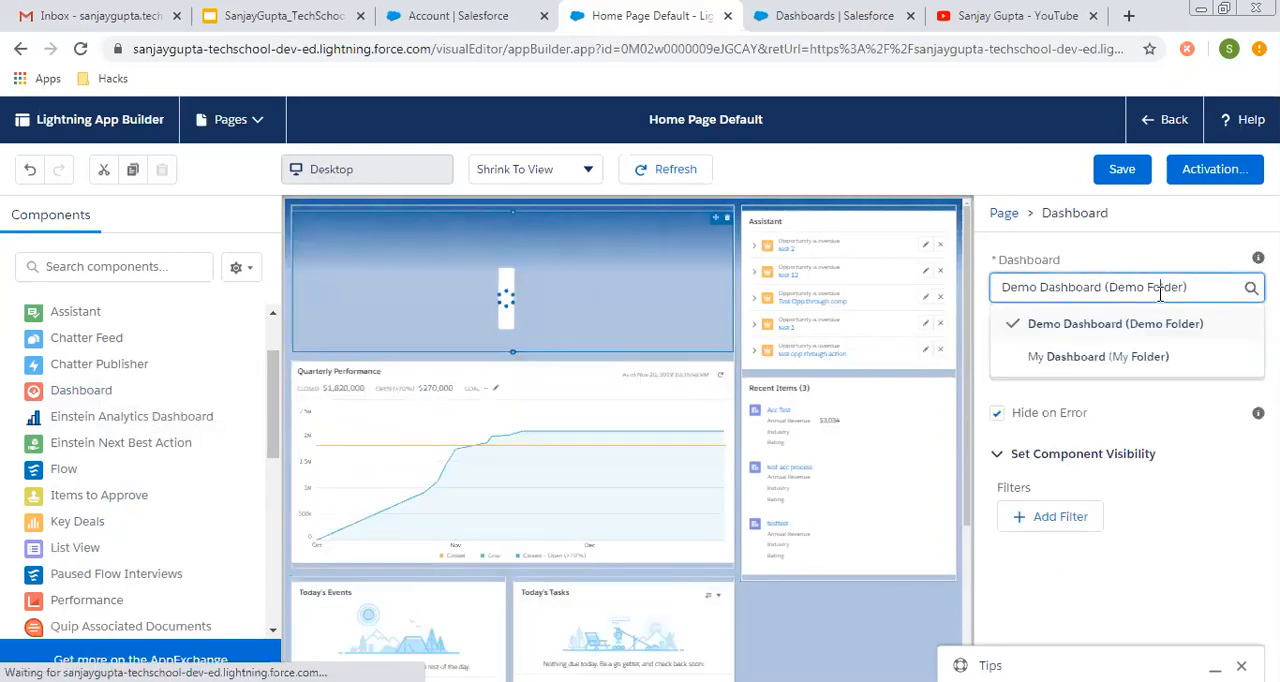
{"action": "left_click", "coordinate": [1114, 324]}
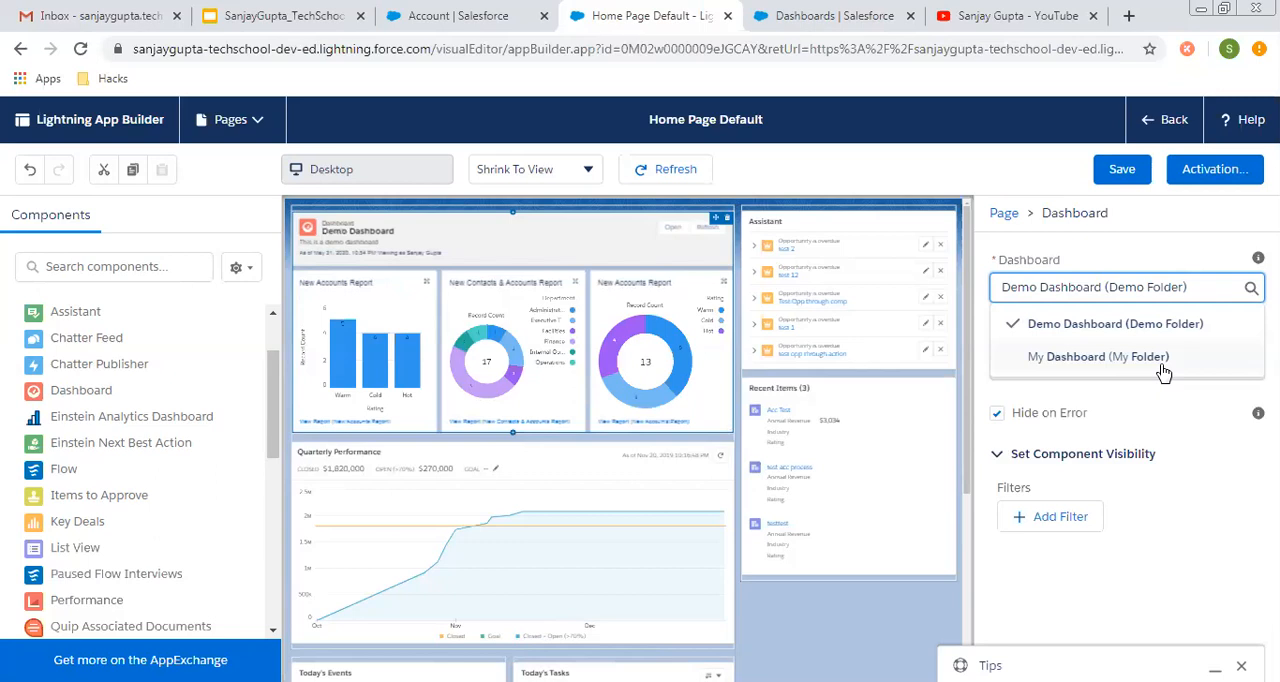
{"action": "mouse_move", "coordinate": [1172, 416]}
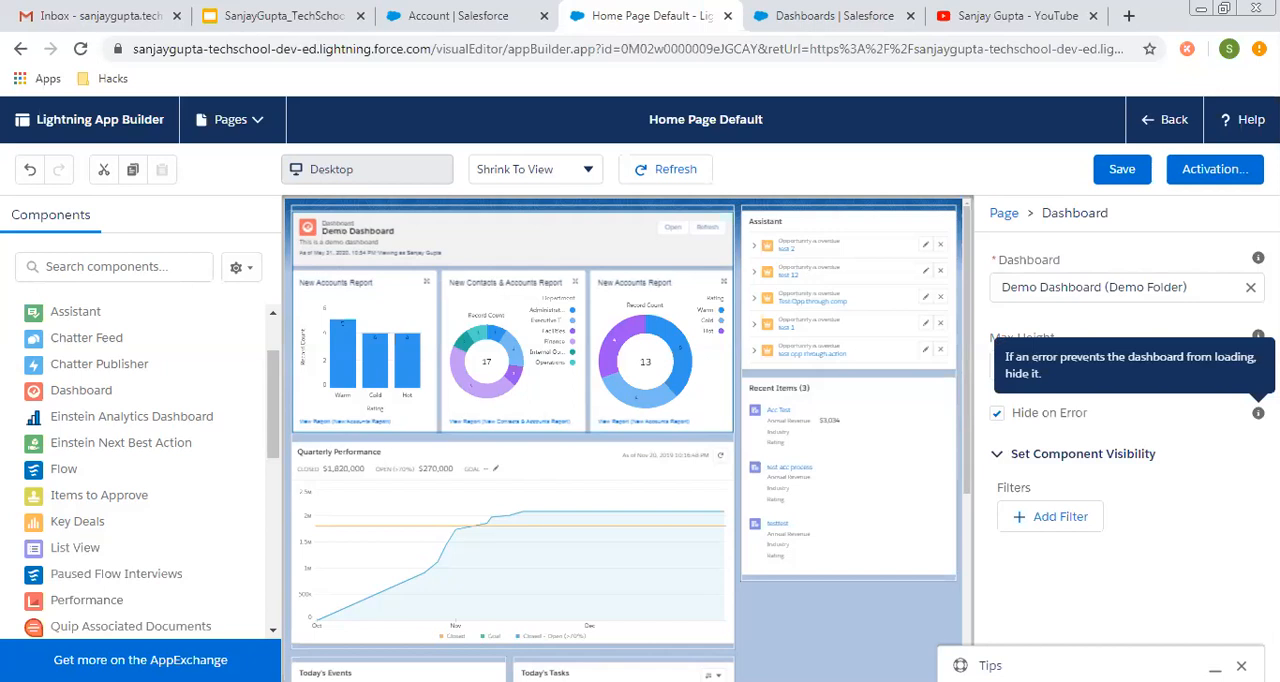
{"action": "mouse_move", "coordinate": [1108, 580]}
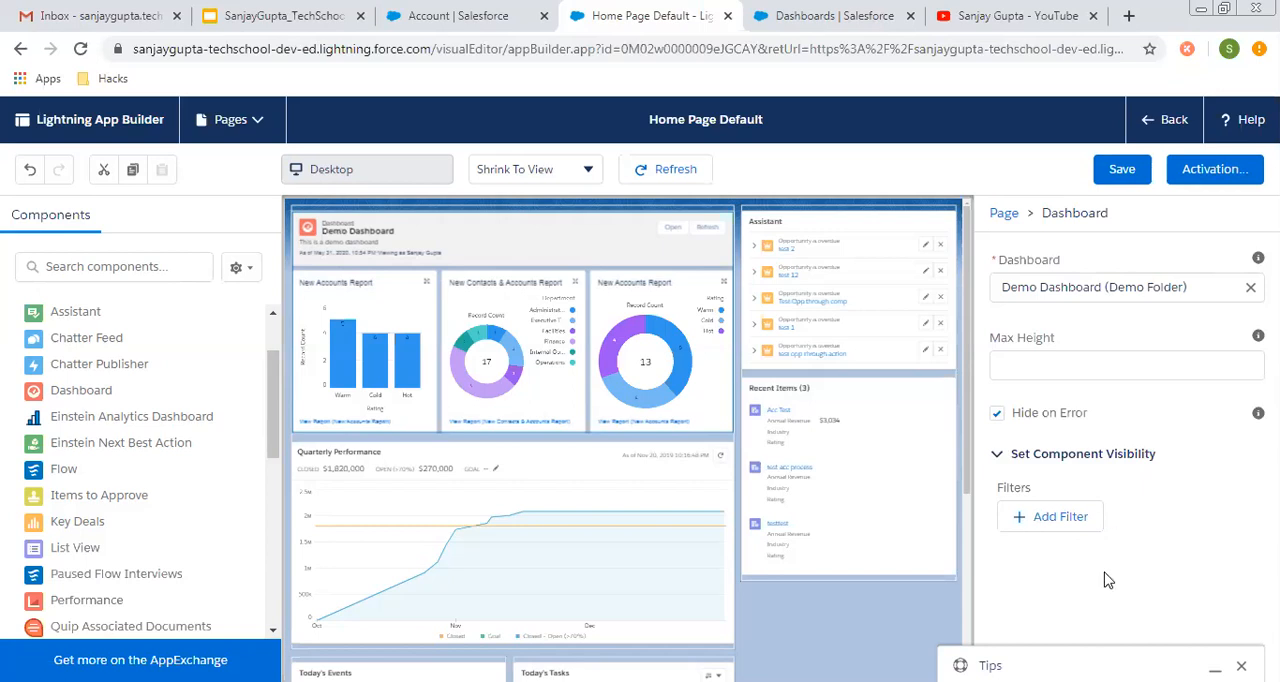
{"action": "mouse_move", "coordinate": [1122, 490]}
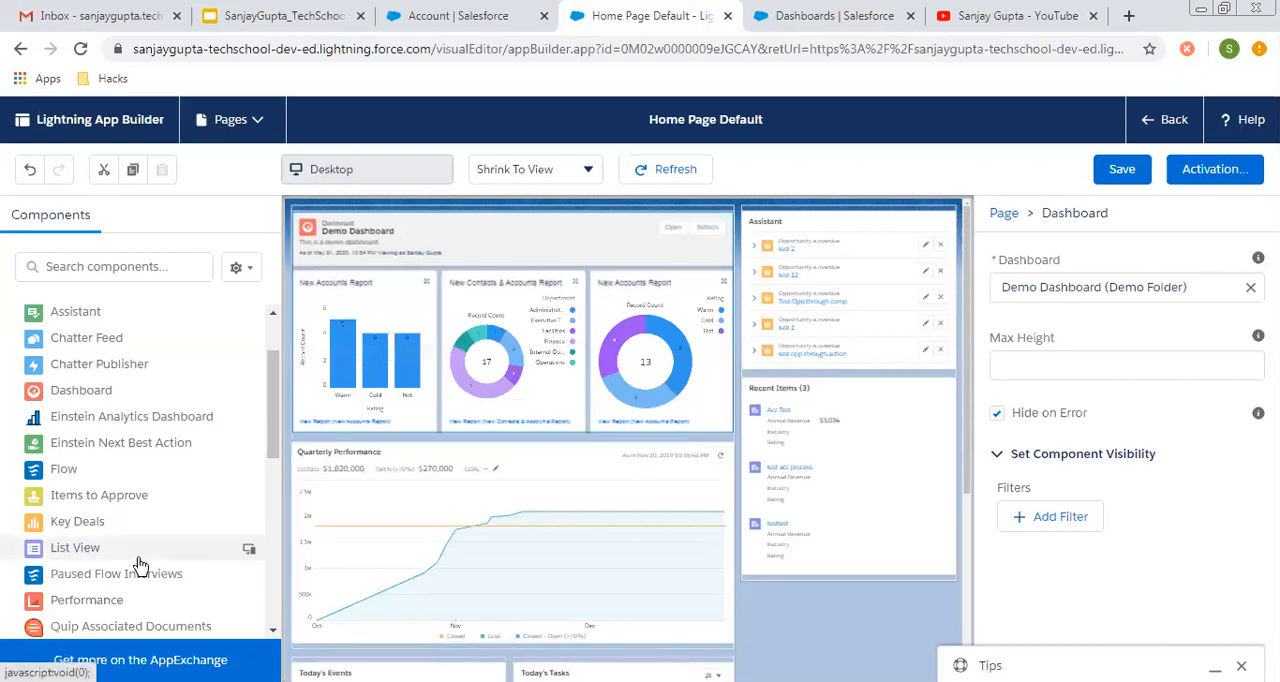
Find the Report Chart component via 'repo' and add it to the page for the New Accounts Report.
{"action": "scroll", "scroll_direction": "down", "scroll_amount": 3}
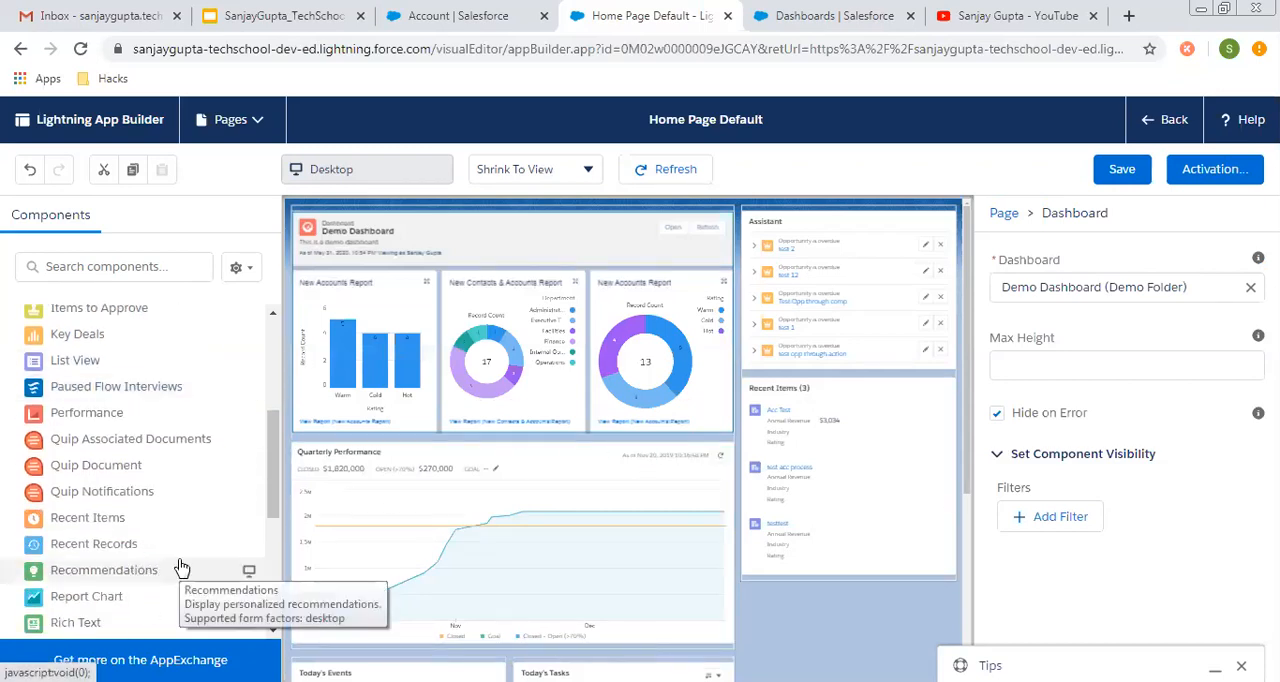
{"action": "scroll", "scroll_direction": "down", "scroll_amount": 3}
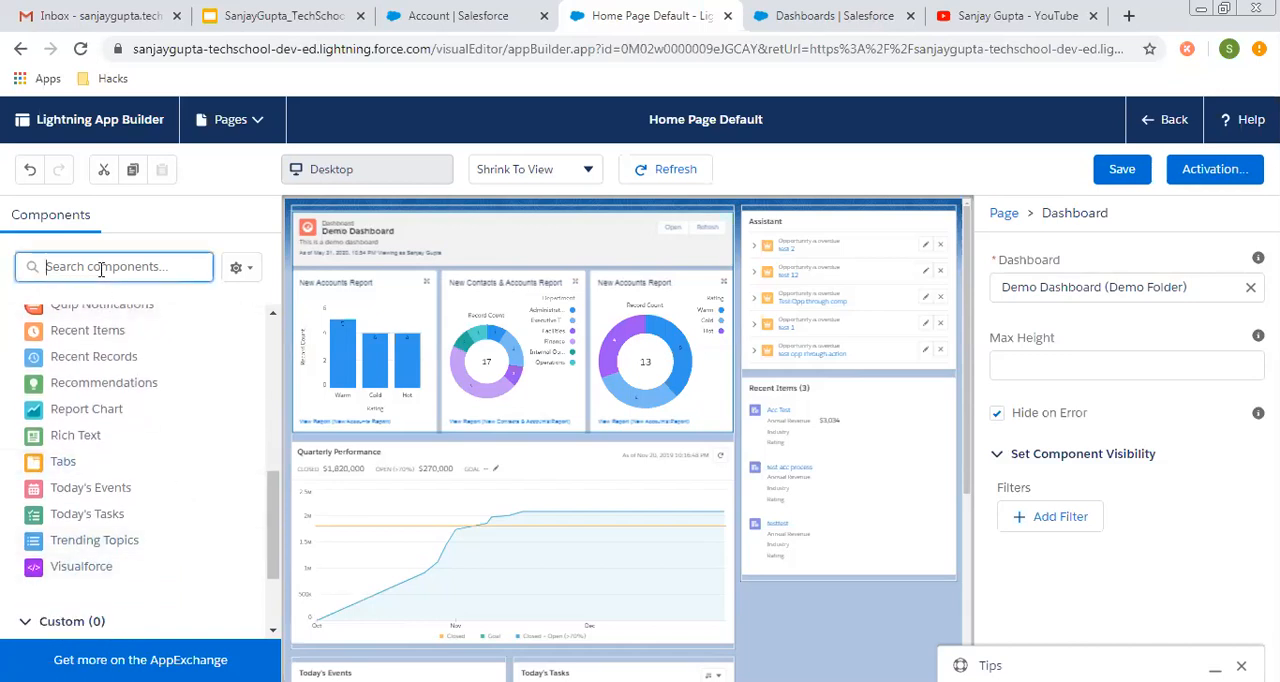
{"action": "type", "text": "repo"}
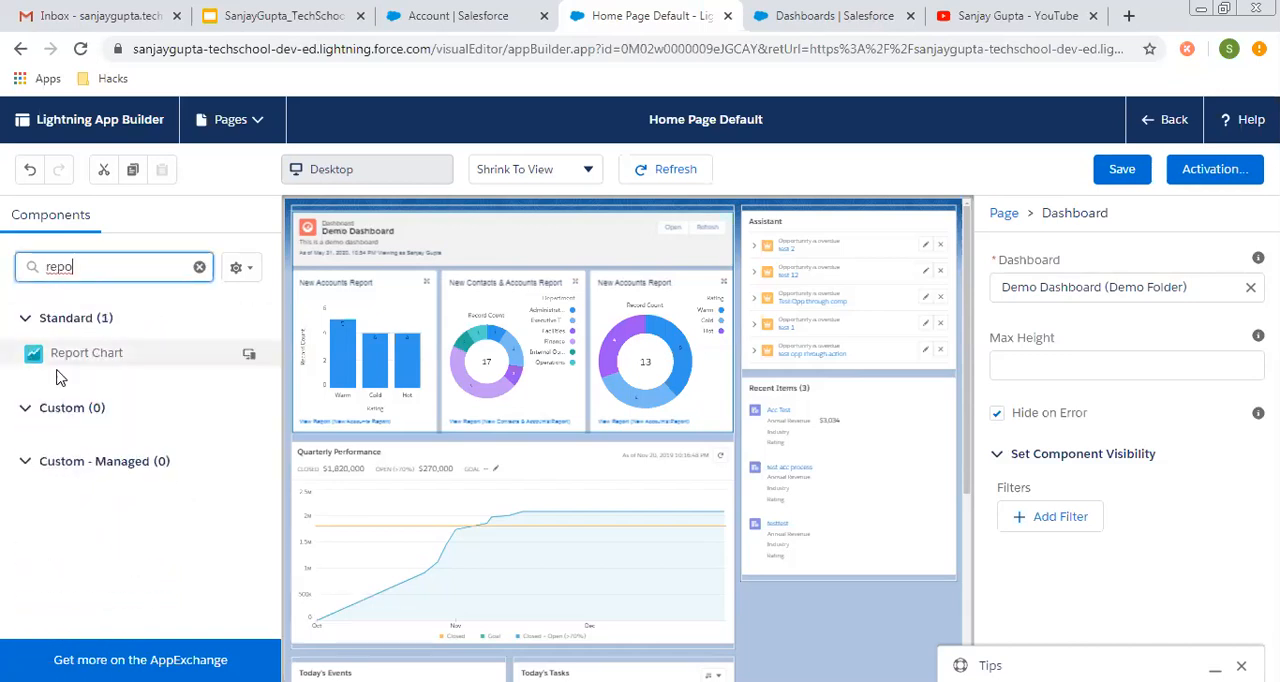
{"action": "mouse_move", "coordinate": [76, 356]}
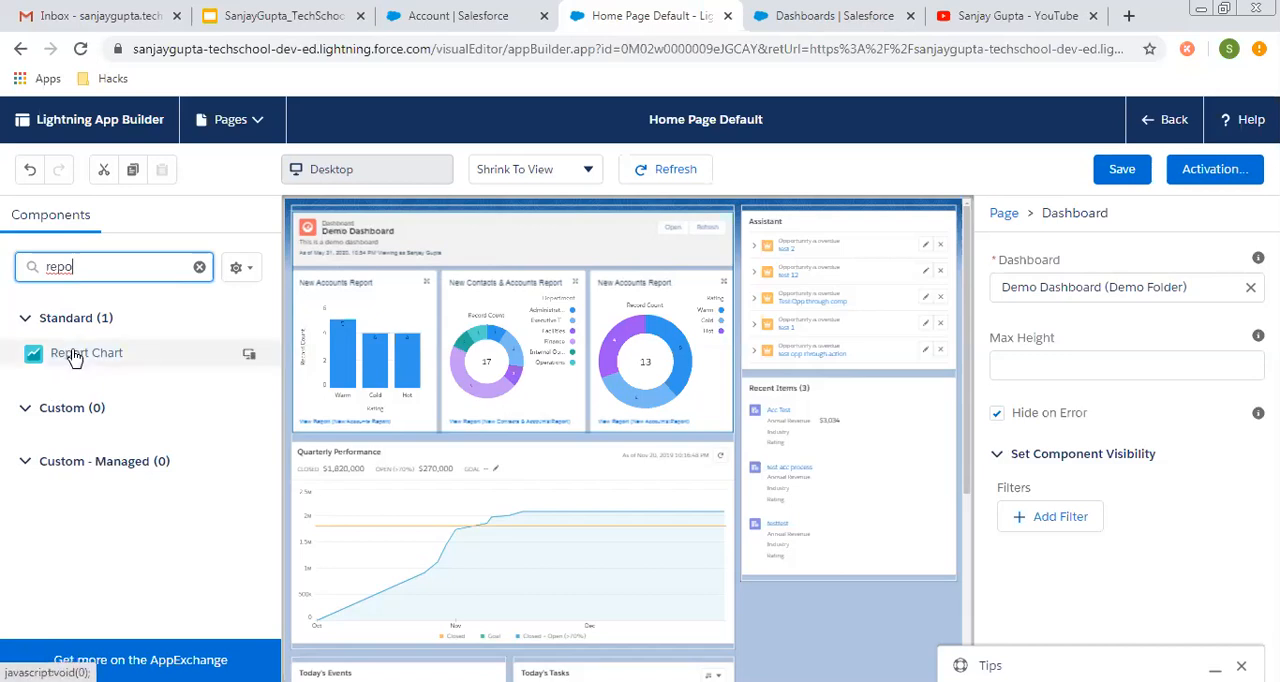
{"action": "left_click", "coordinate": [236, 268]}
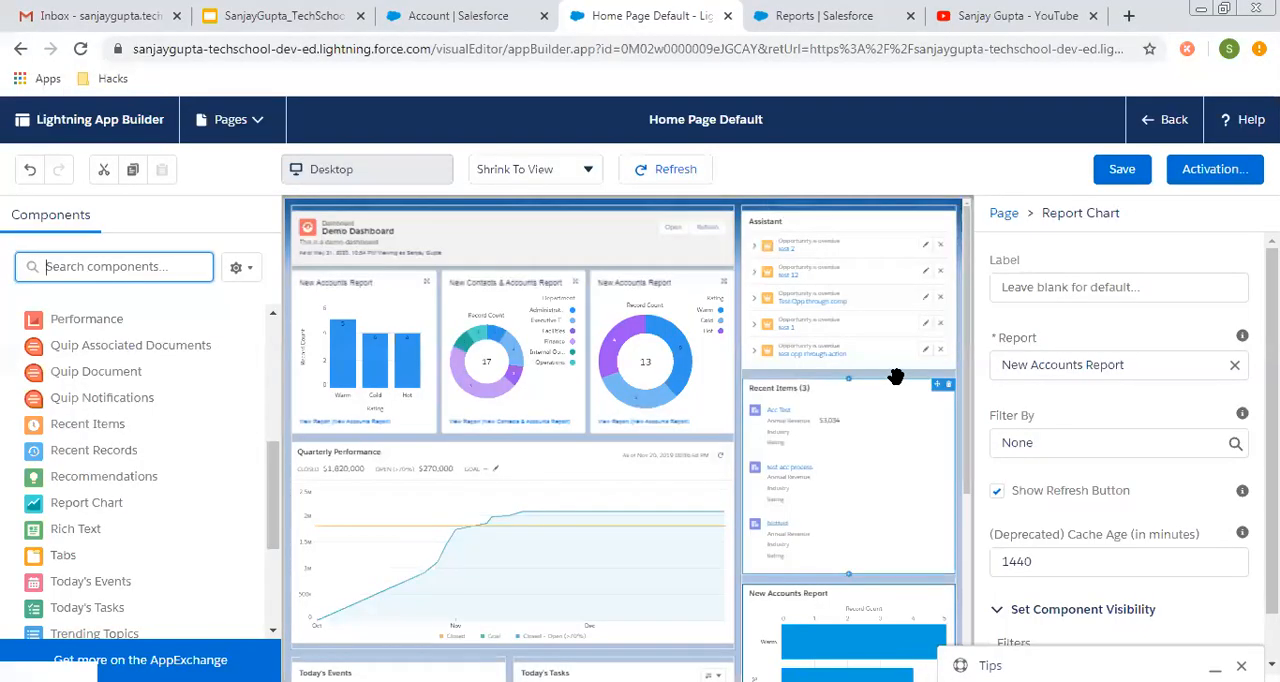
{"action": "scroll", "scroll_direction": "down", "scroll_amount": 3}
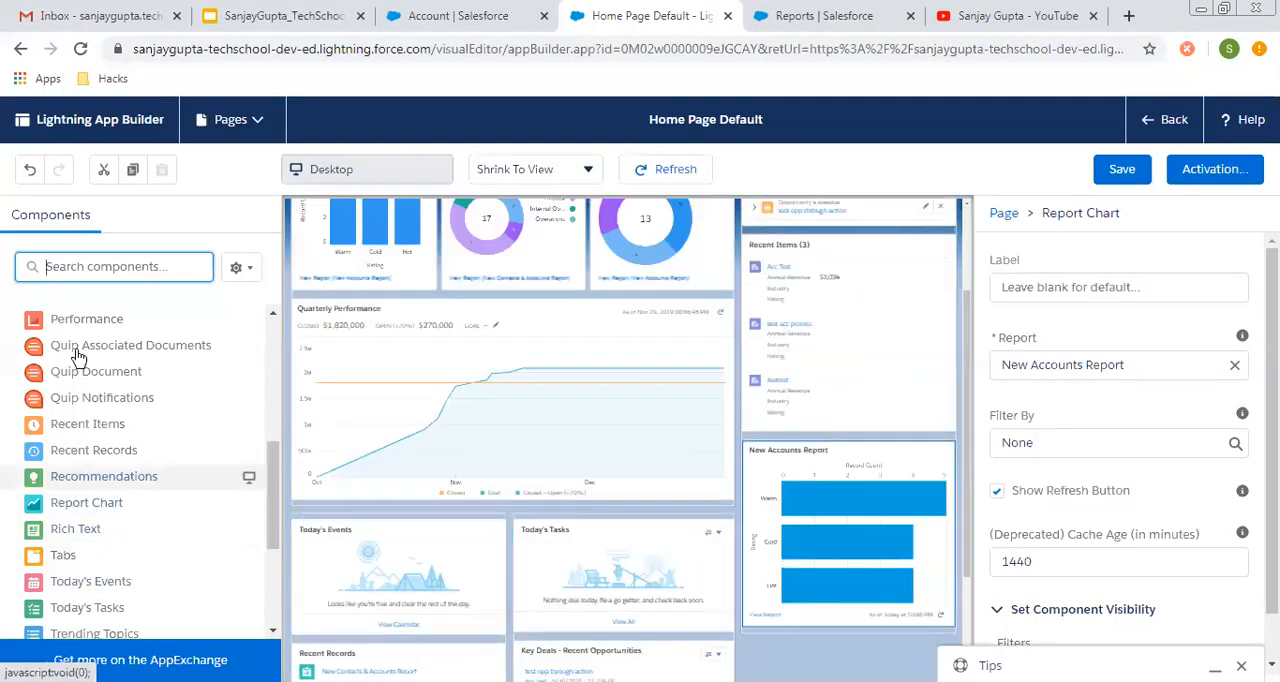
{"action": "mouse_move", "coordinate": [944, 584]}
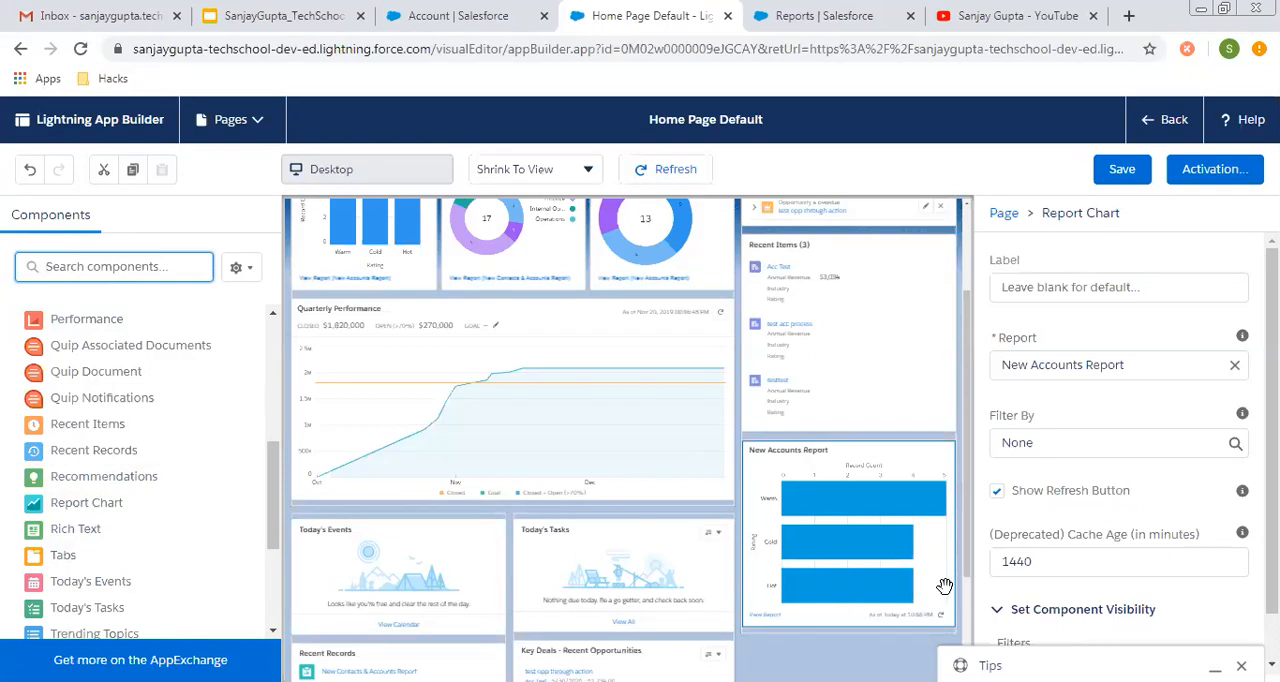
{"action": "mouse_move", "coordinate": [884, 530]}
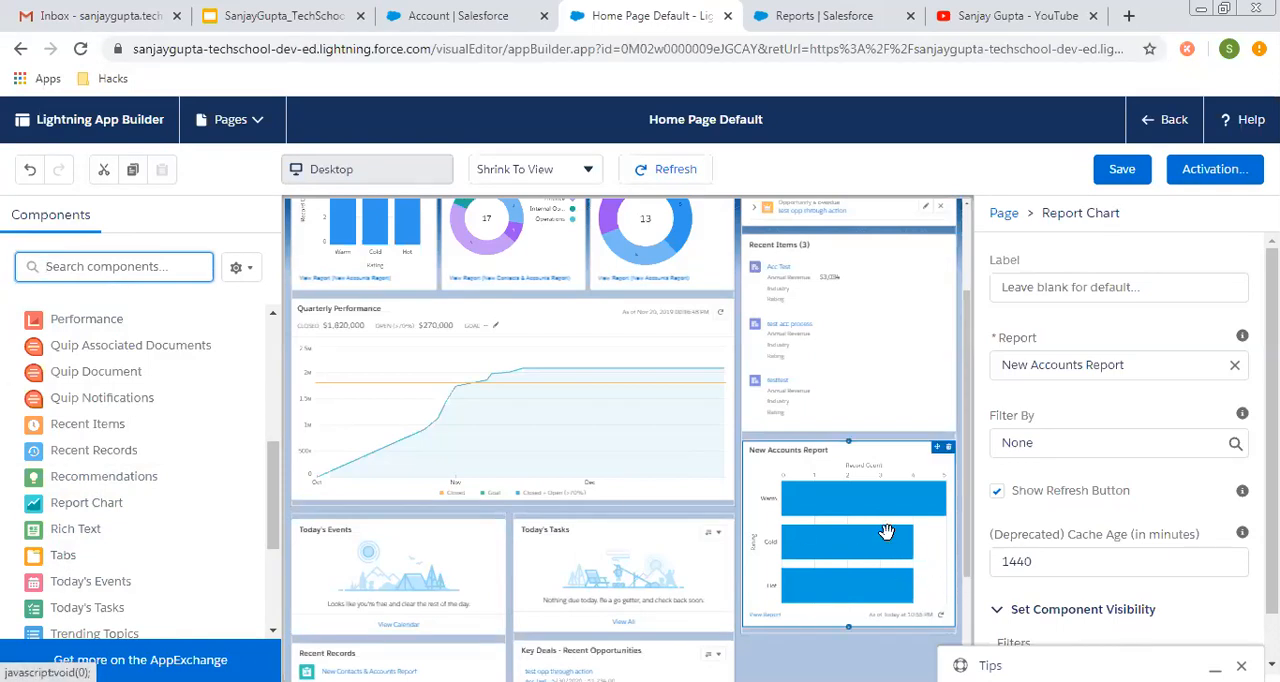
{"action": "scroll", "scroll_direction": "up", "scroll_amount": 3}
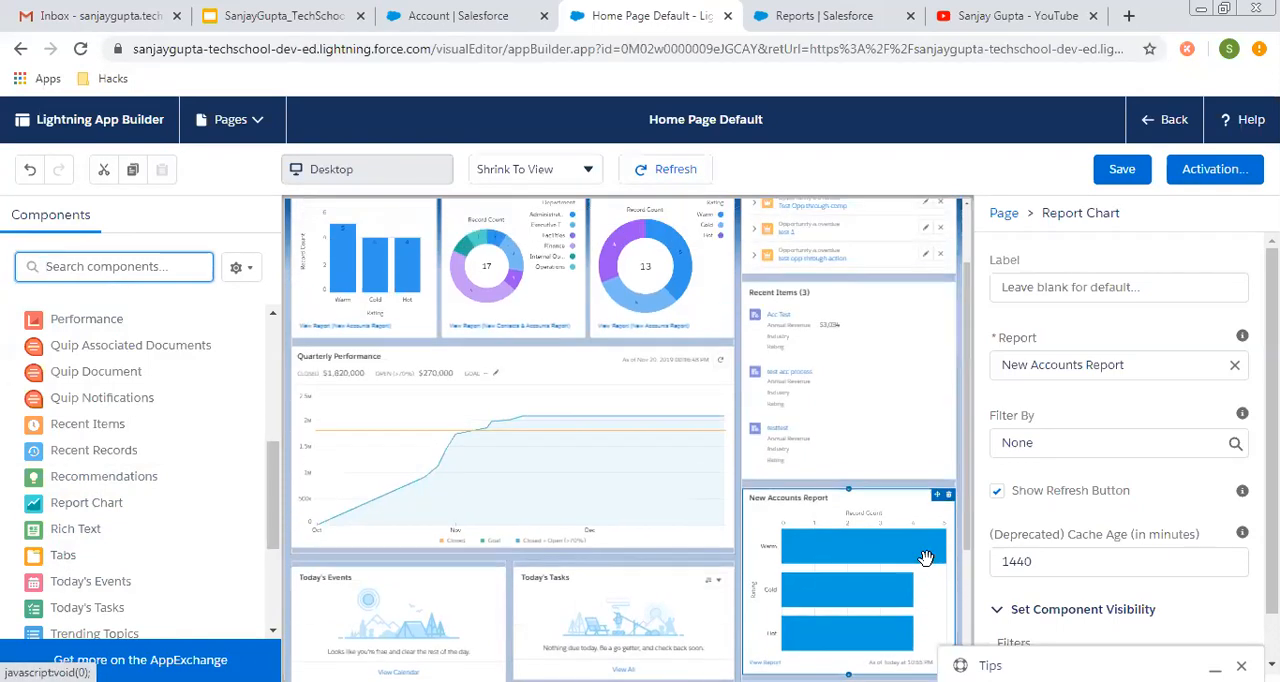
{"action": "scroll", "scroll_direction": "up", "scroll_amount": 3}
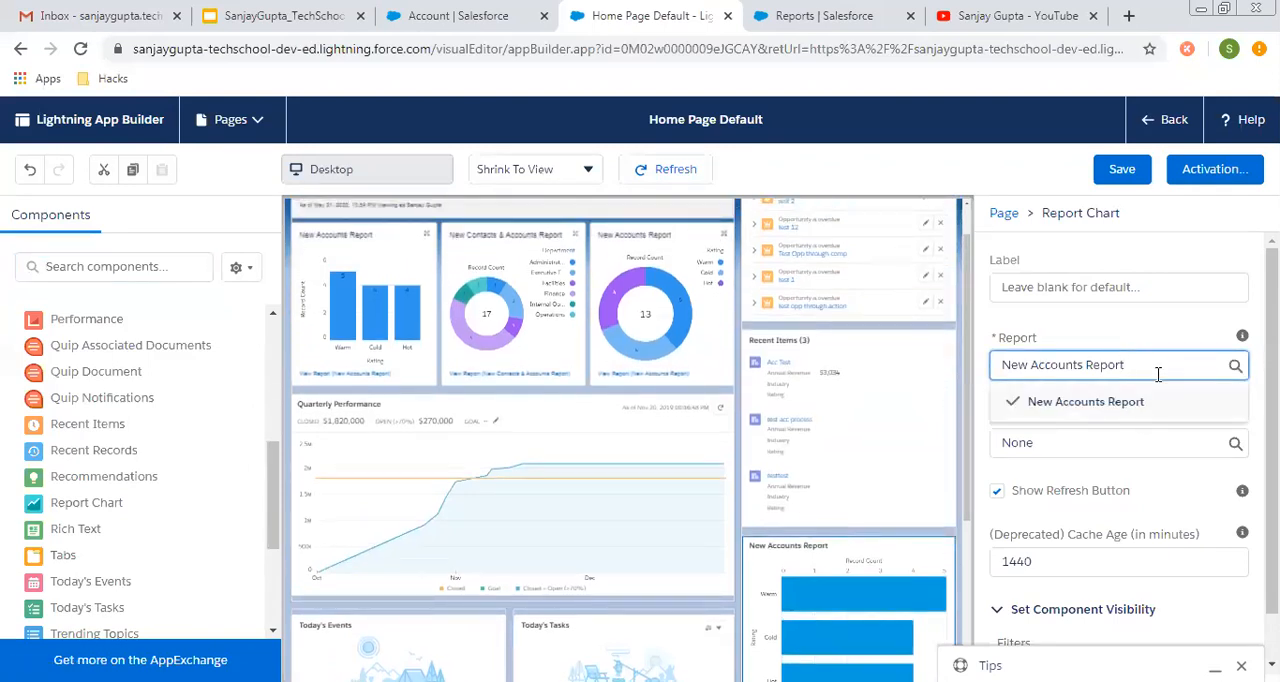
{"action": "left_click", "coordinate": [1084, 400]}
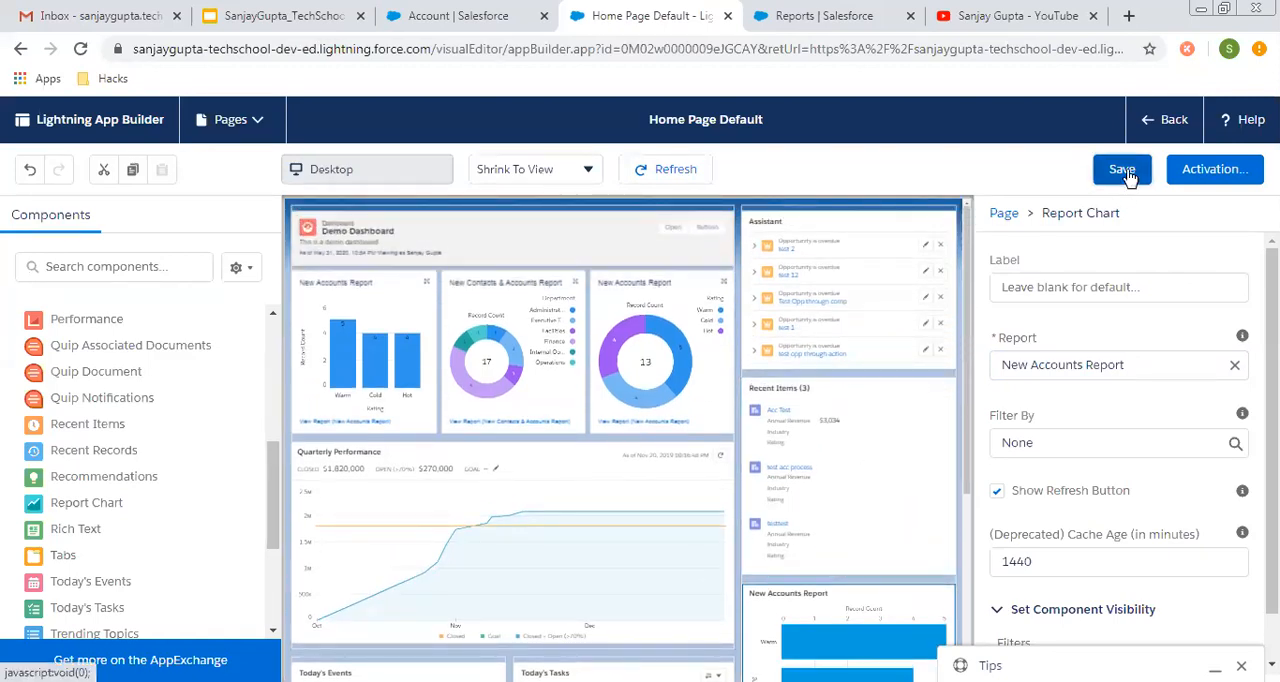
Save the Home Page Default layout with the Demo Dashboard and New Accounts Report chart.
{"action": "left_click", "coordinate": [1120, 168]}
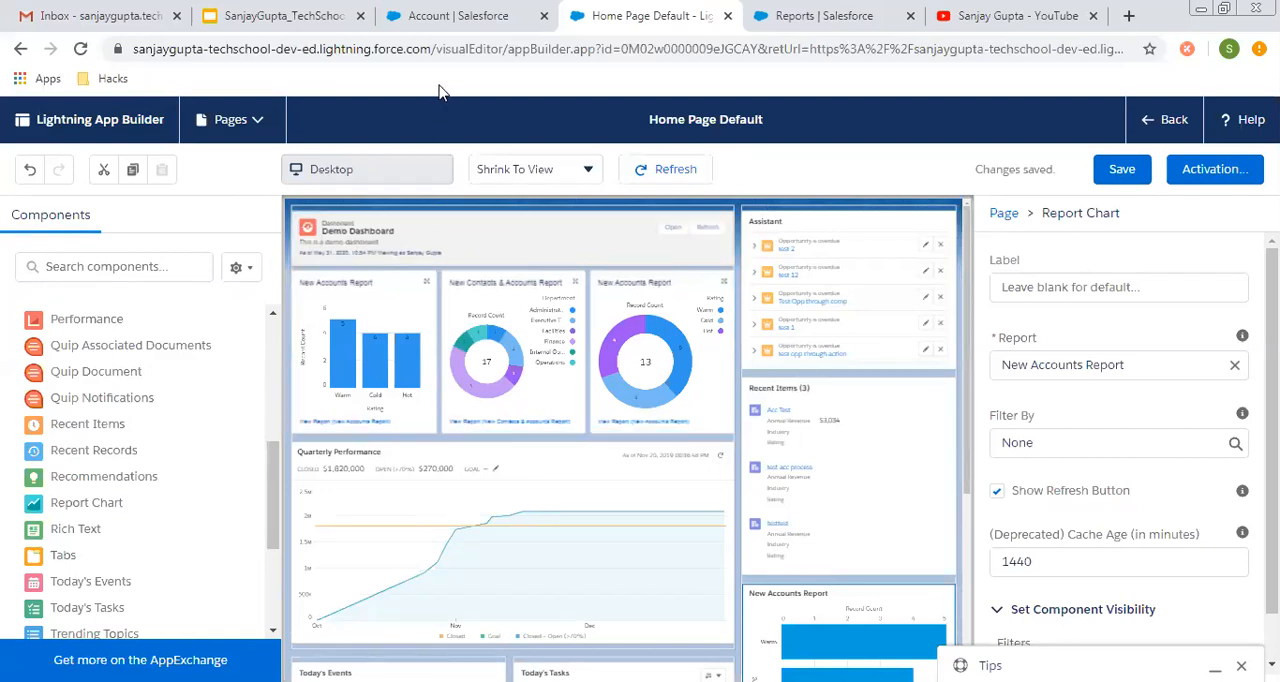
{"action": "mouse_move", "coordinate": [1044, 200]}
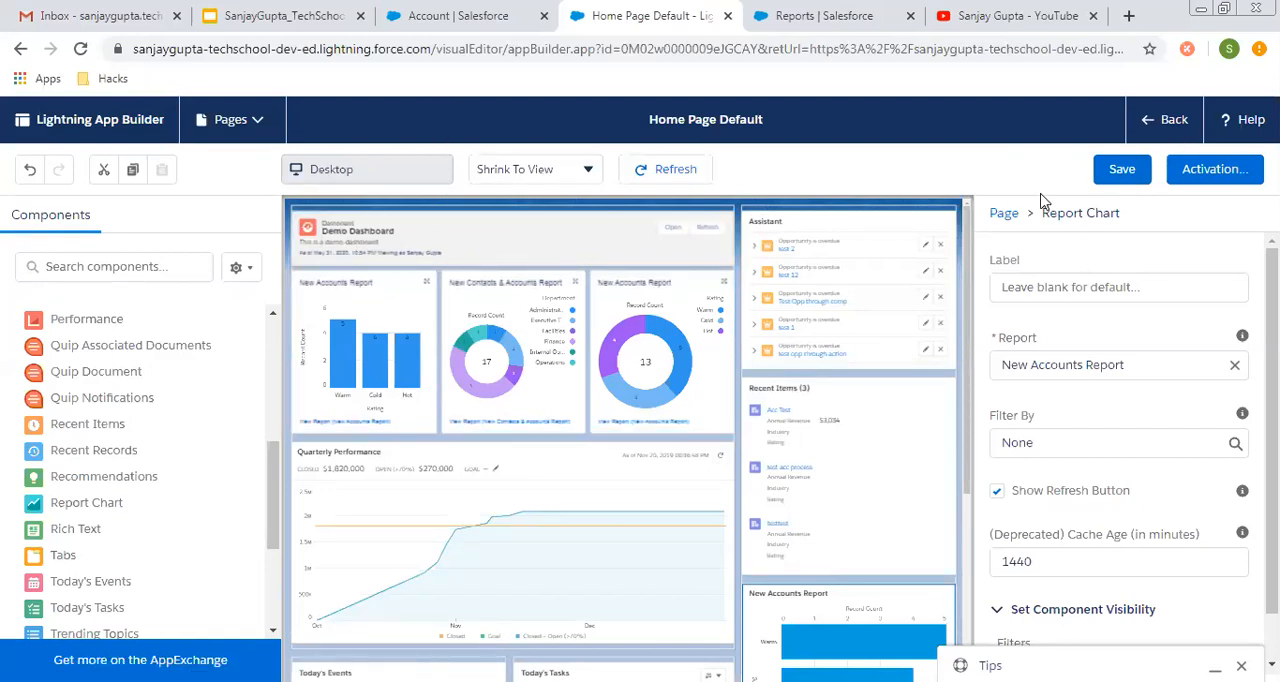
{"action": "mouse_move", "coordinate": [1214, 168]}
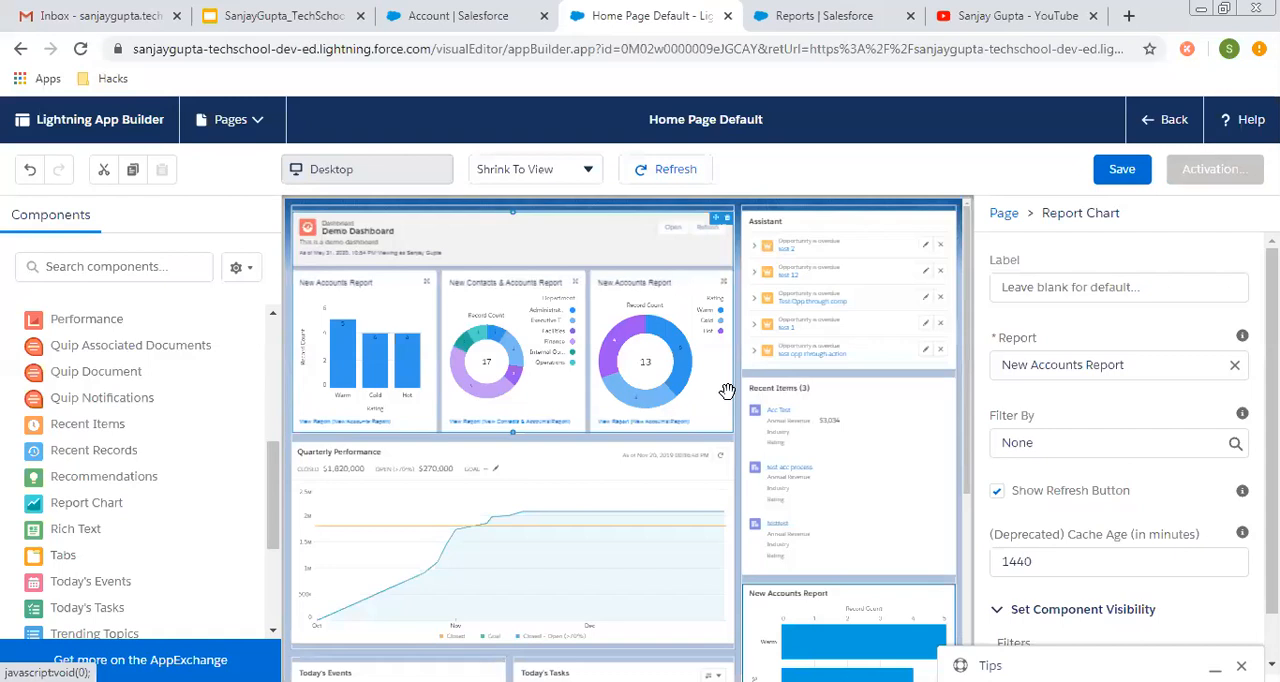
{"action": "left_click", "coordinate": [1214, 168]}
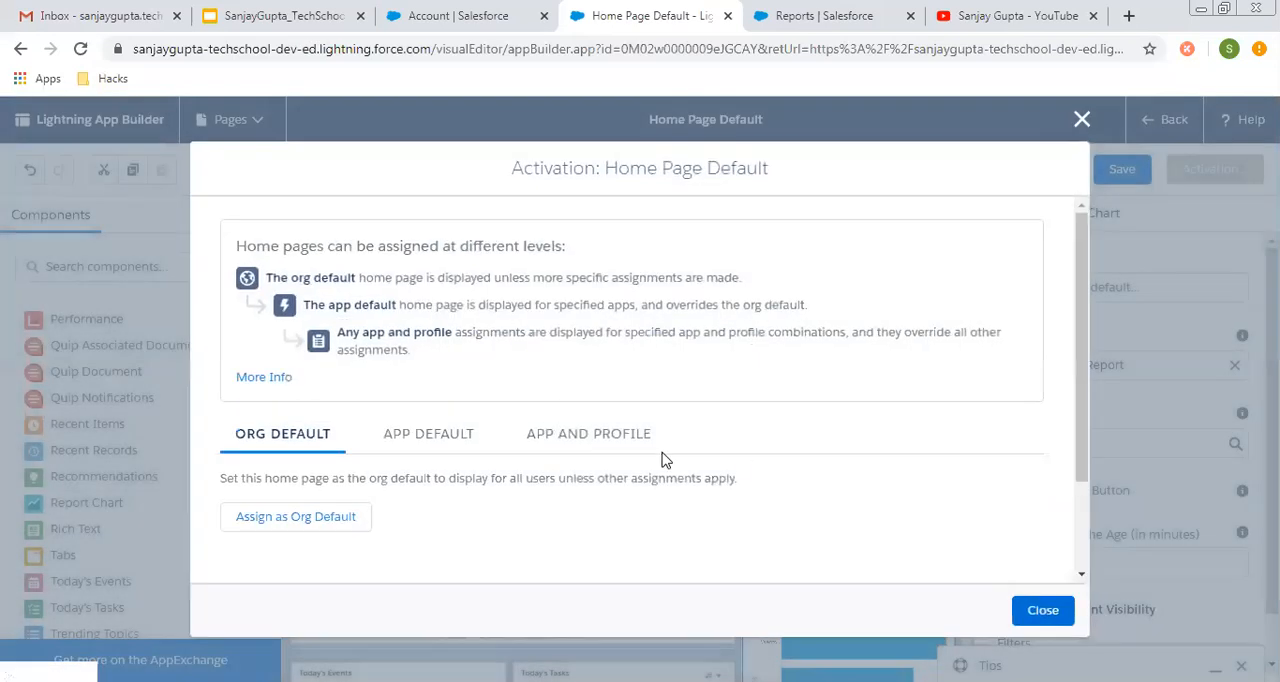
{"action": "left_click", "coordinate": [588, 432]}
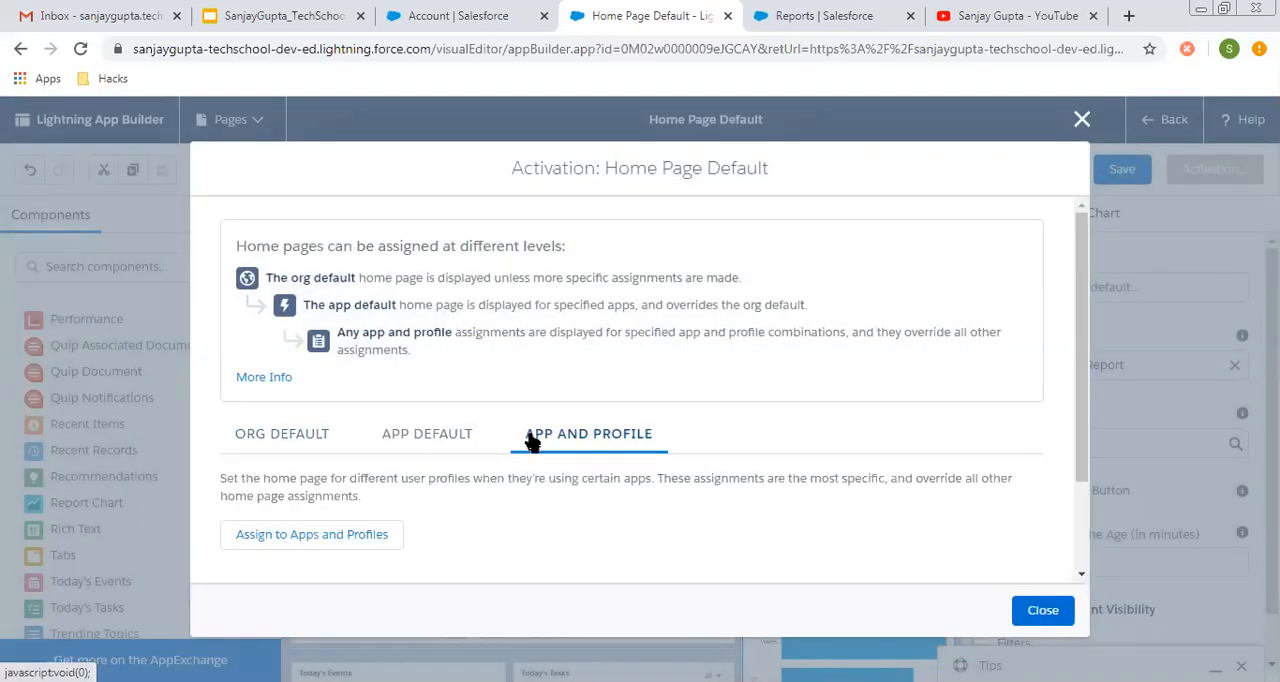
{"action": "left_click", "coordinate": [428, 432]}
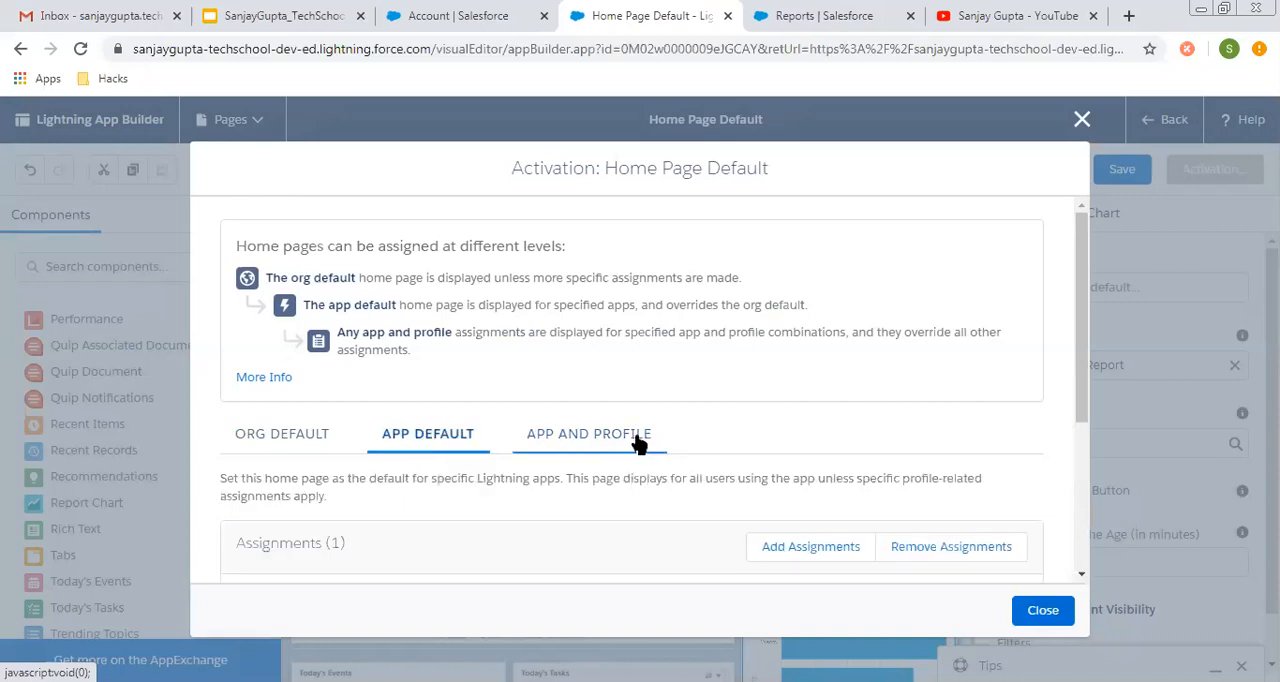
{"action": "scroll", "scroll_direction": "down", "scroll_amount": 3}
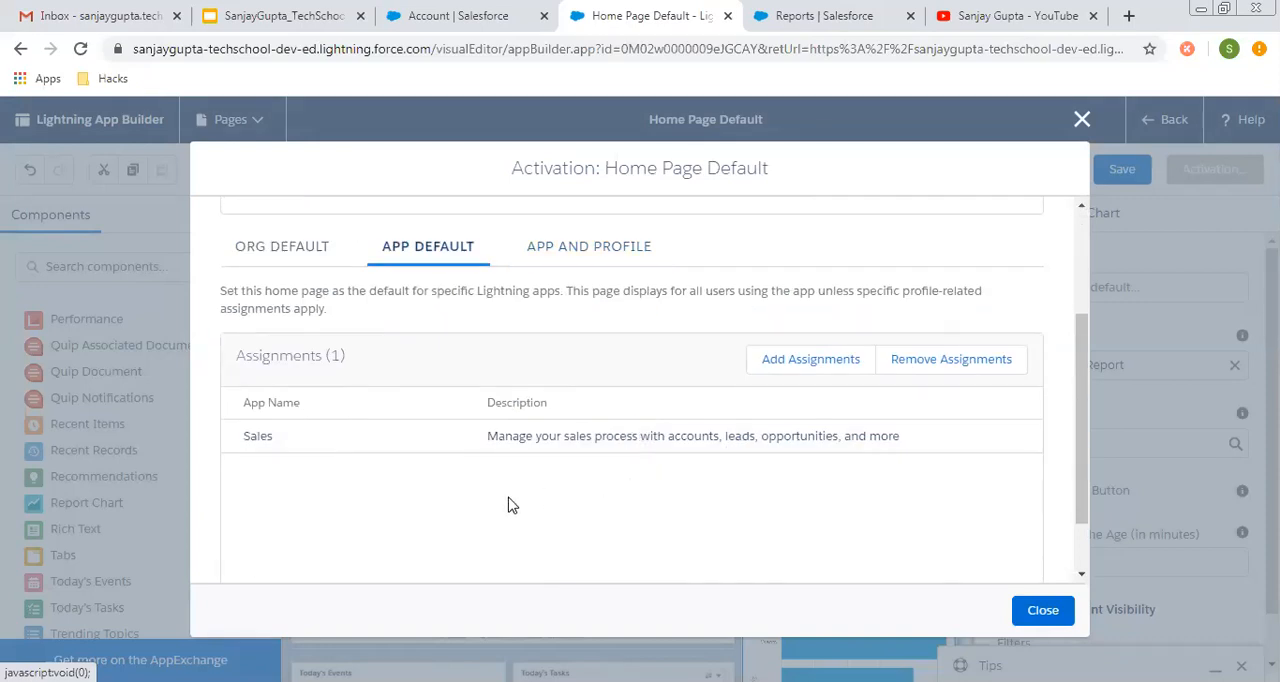
{"action": "mouse_move", "coordinate": [278, 464]}
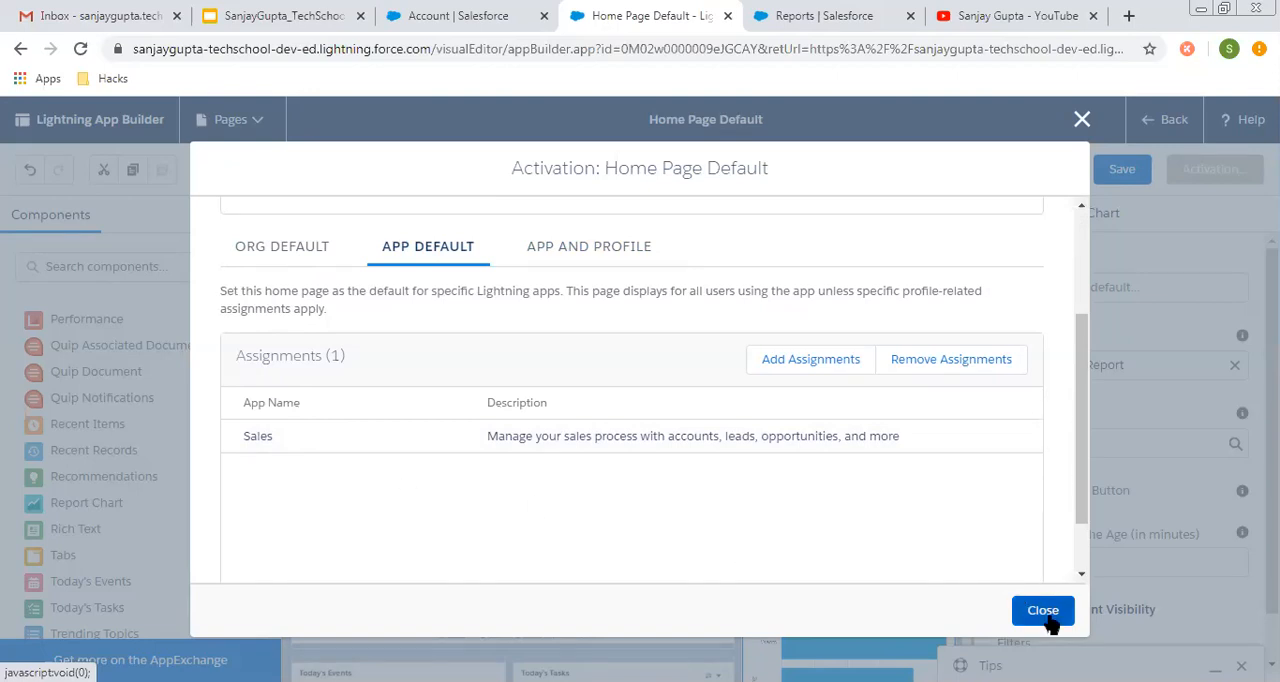
{"action": "left_click", "coordinate": [1042, 610]}
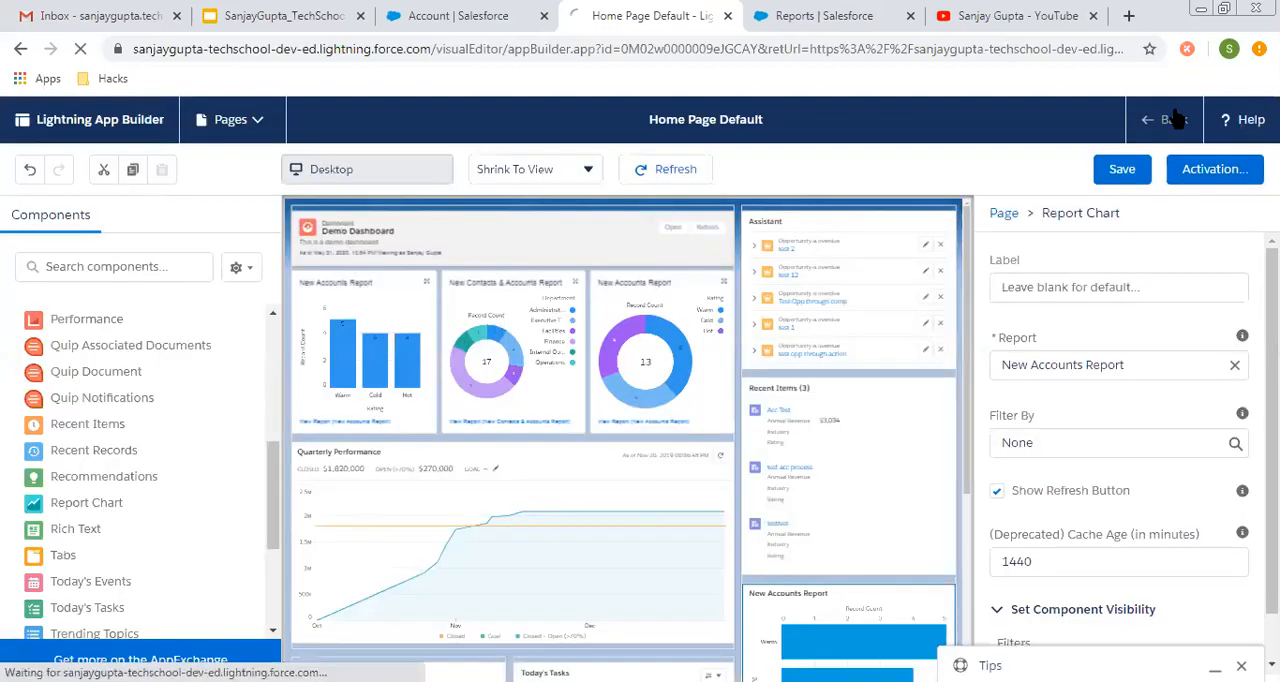
Leave Lightning App Builder and return to the Sales Home page showing Demo Dashboard.
{"action": "left_click", "coordinate": [1170, 120]}
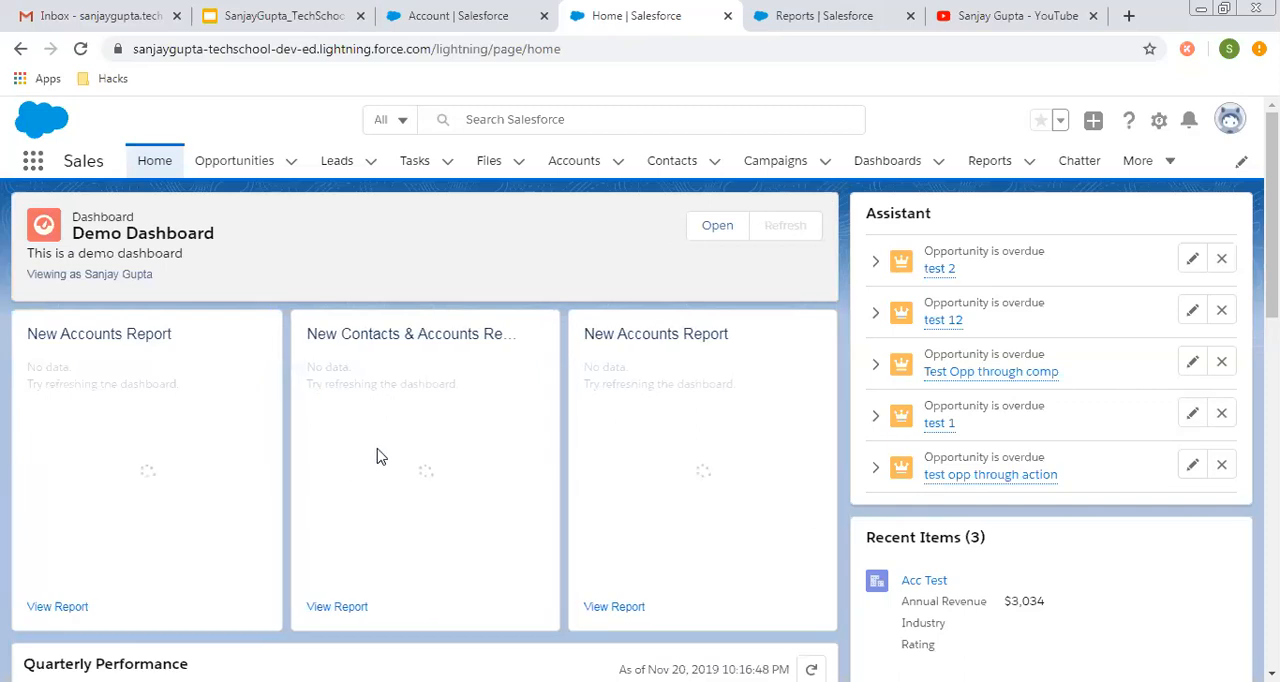
{"action": "scroll", "scroll_direction": "down", "scroll_amount": 3}
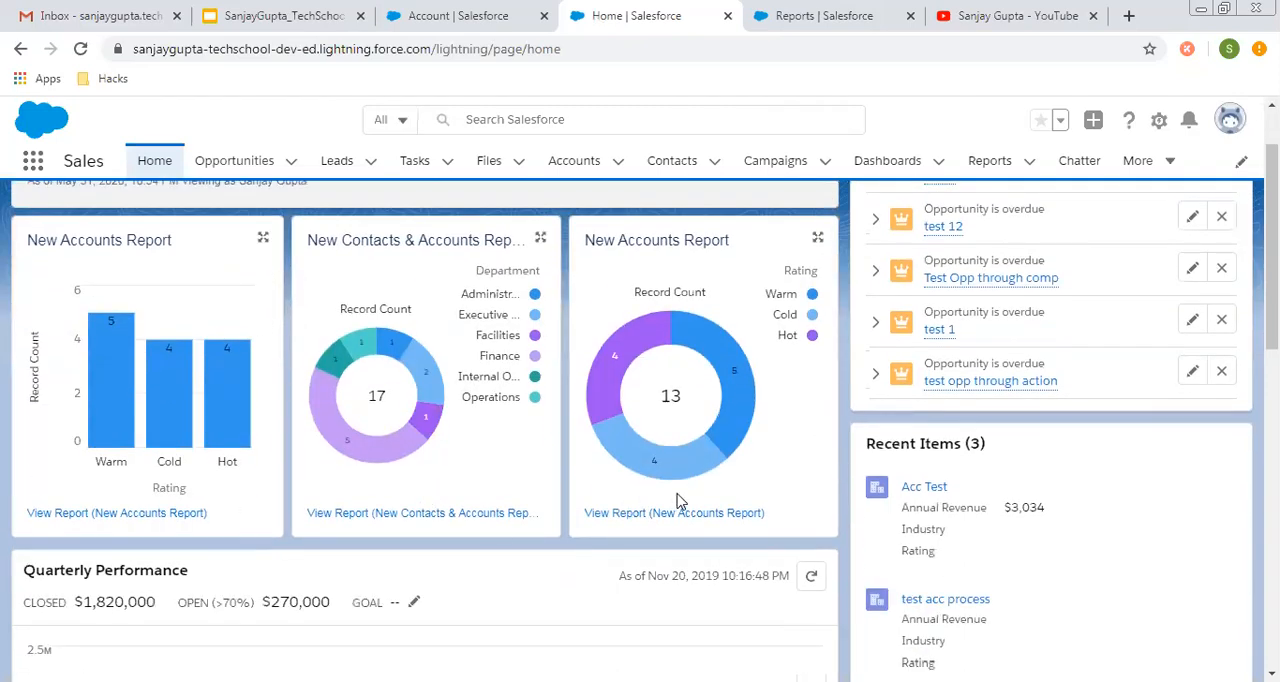
{"action": "scroll", "scroll_direction": "down", "scroll_amount": 3}
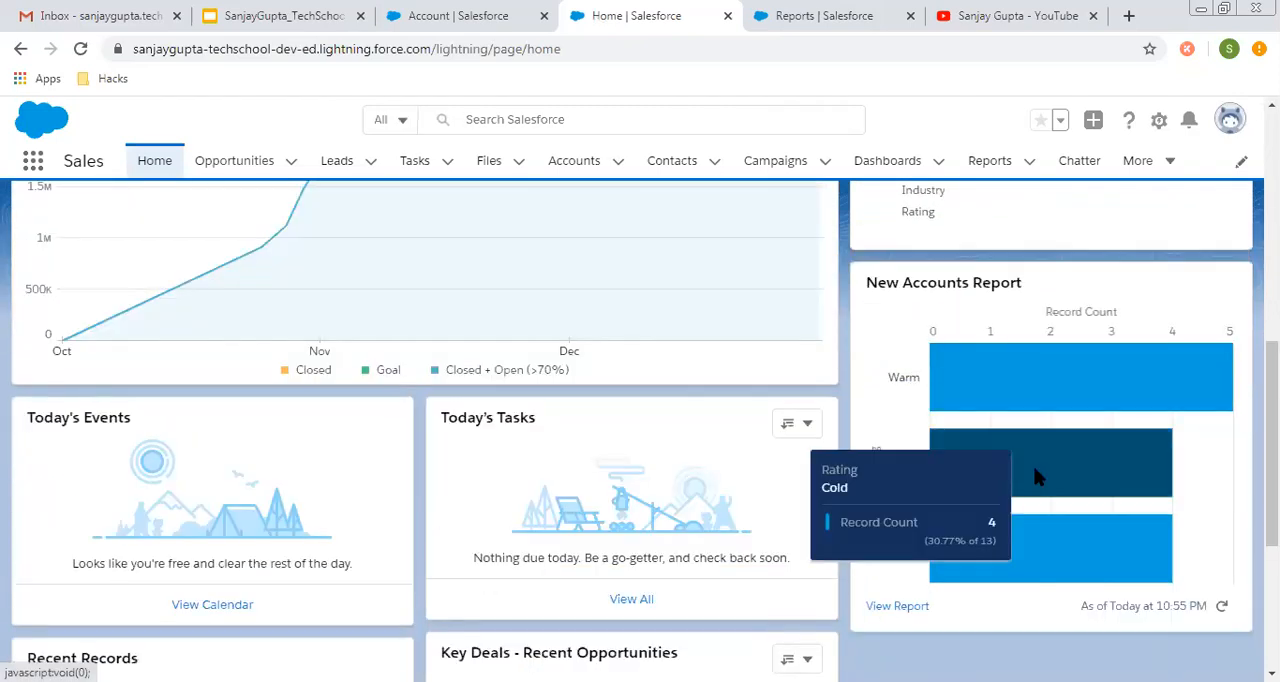
{"action": "scroll", "scroll_direction": "down", "scroll_amount": 3}
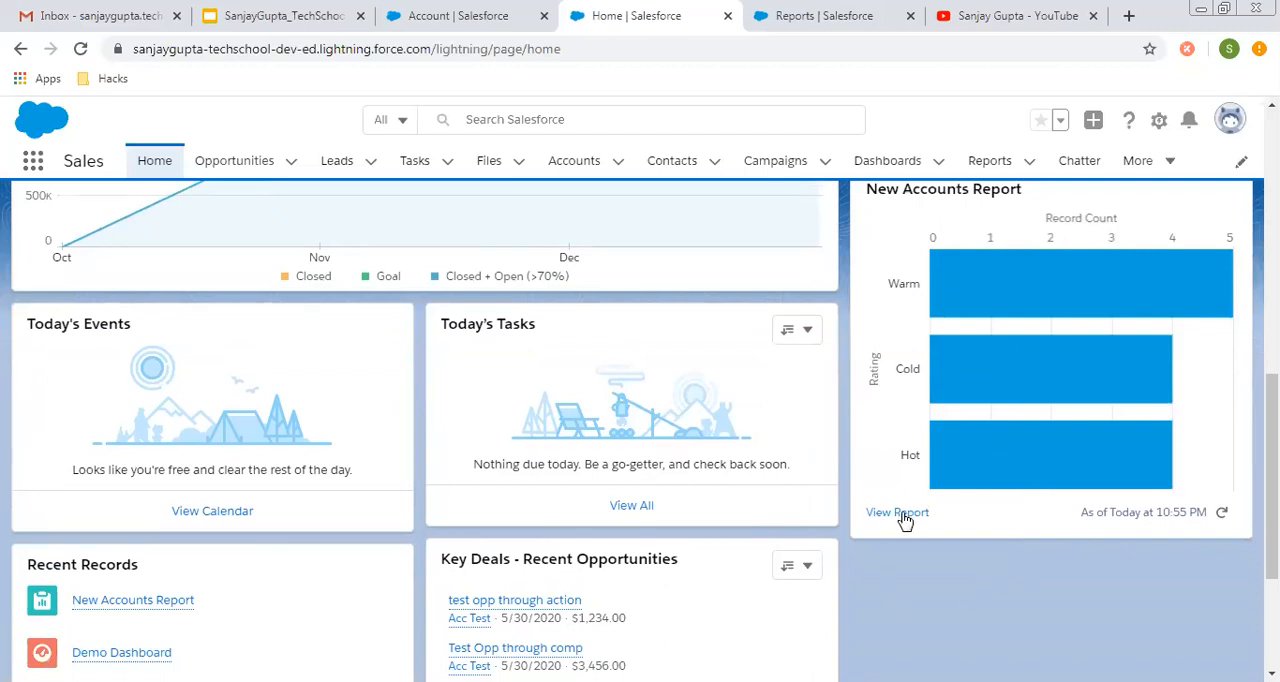
{"action": "scroll", "scroll_direction": "up", "scroll_amount": 3}
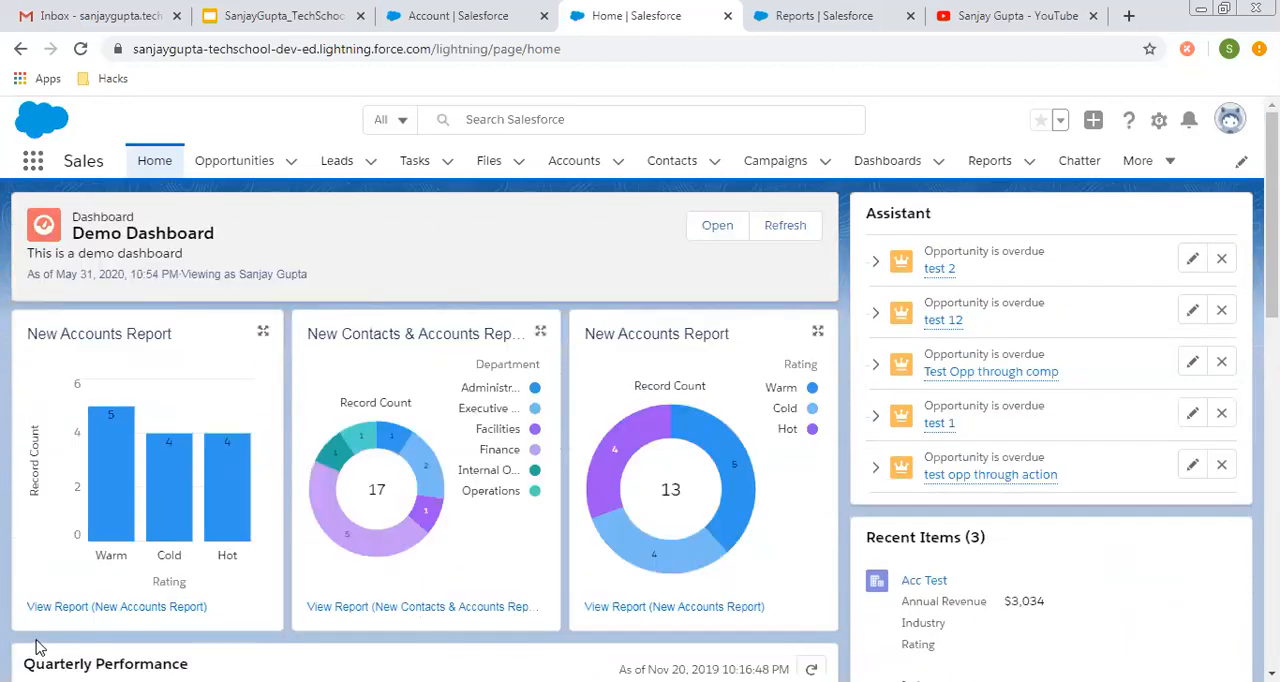
{"action": "mouse_move", "coordinate": [674, 606]}
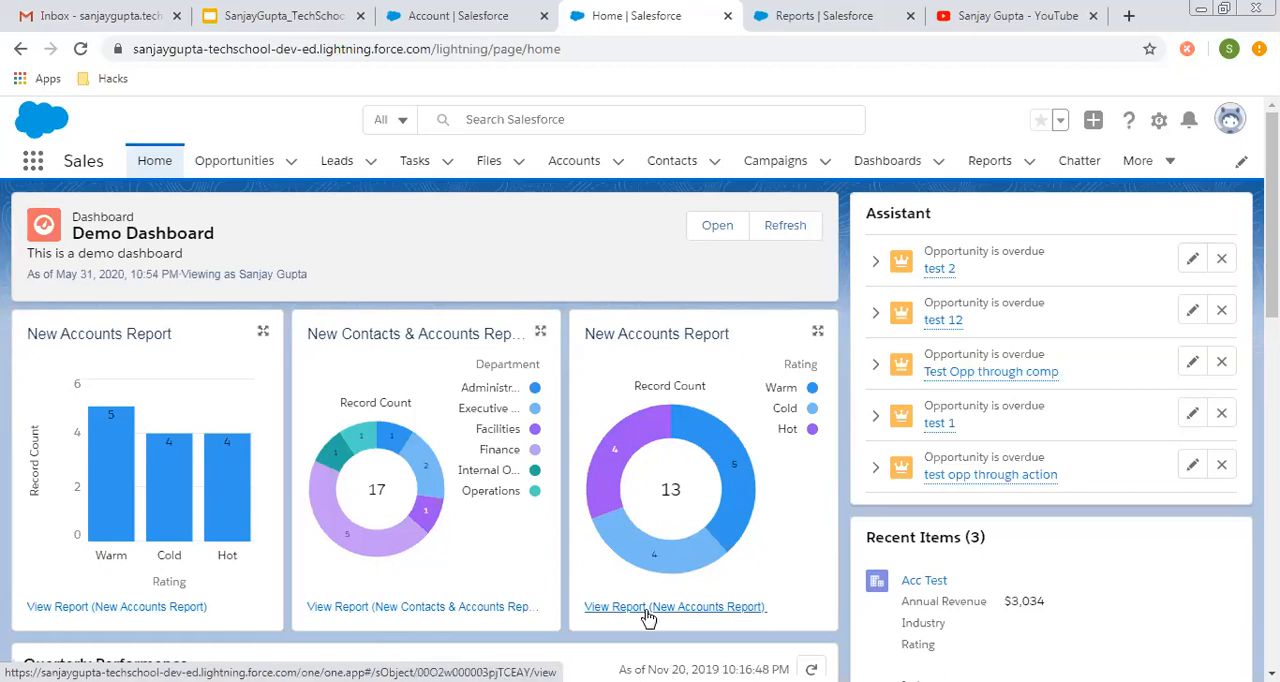
{"action": "mouse_move", "coordinate": [576, 286]}
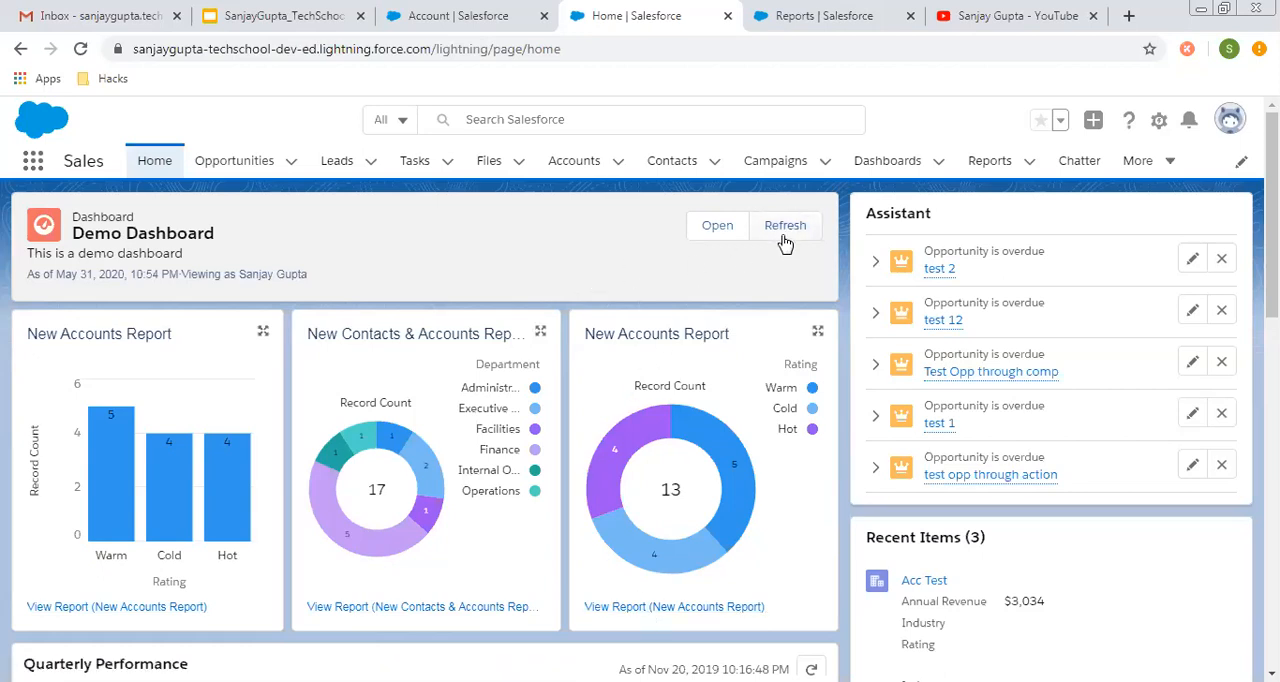
{"action": "mouse_move", "coordinate": [716, 224]}
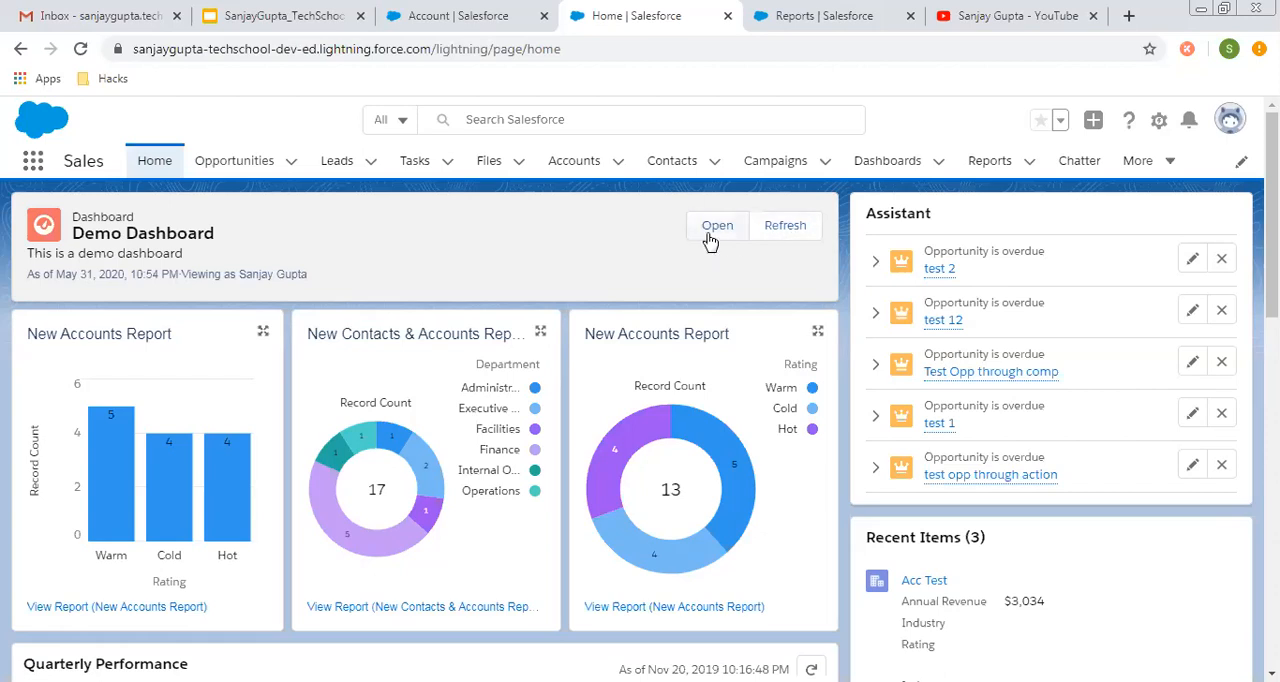
{"action": "mouse_move", "coordinate": [724, 256]}
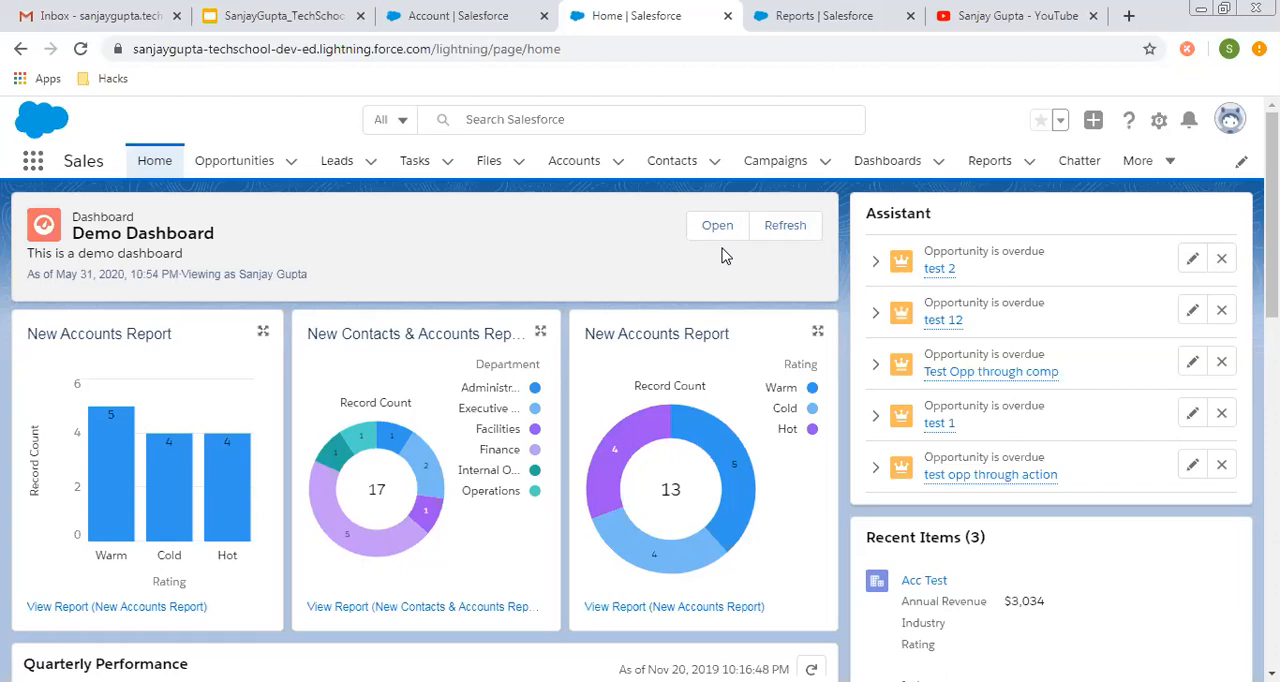
{"action": "mouse_move", "coordinate": [572, 324]}
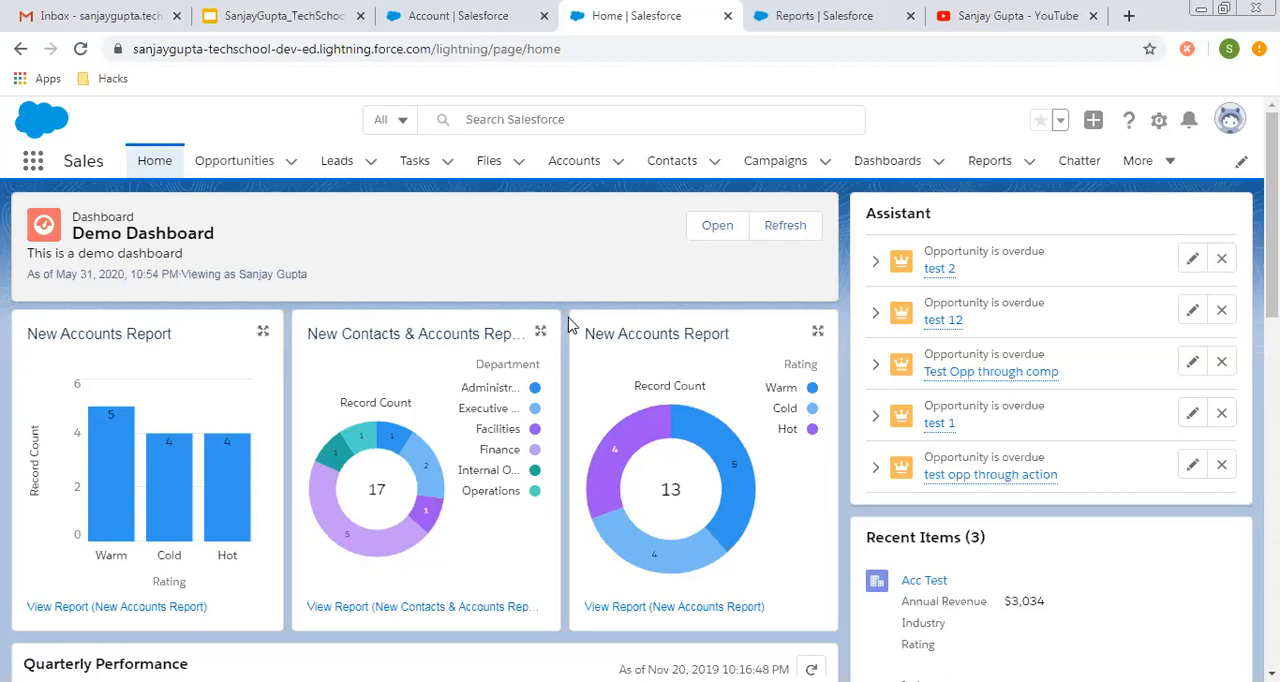